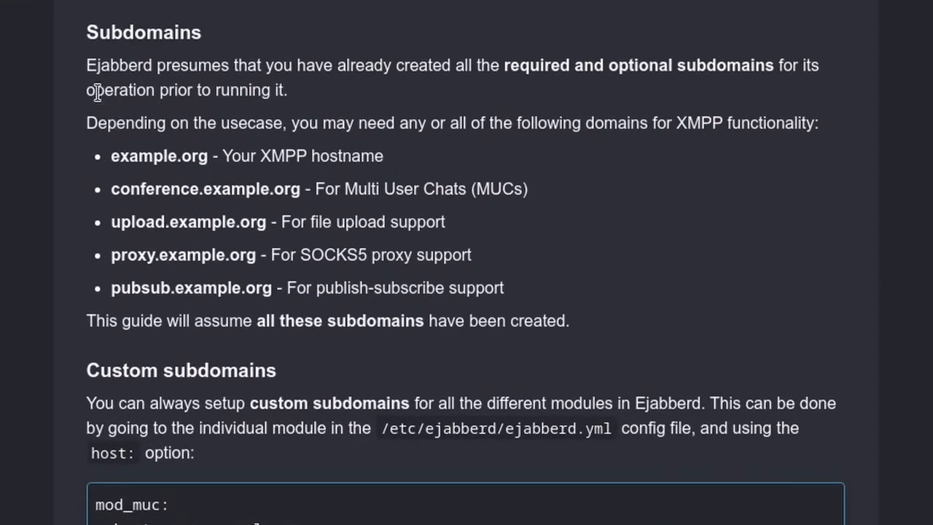
# - Highlight the wiki's list of required XMPP subdomains
pyautogui.moveTo(86, 89); pyautogui.dragTo(503, 287)
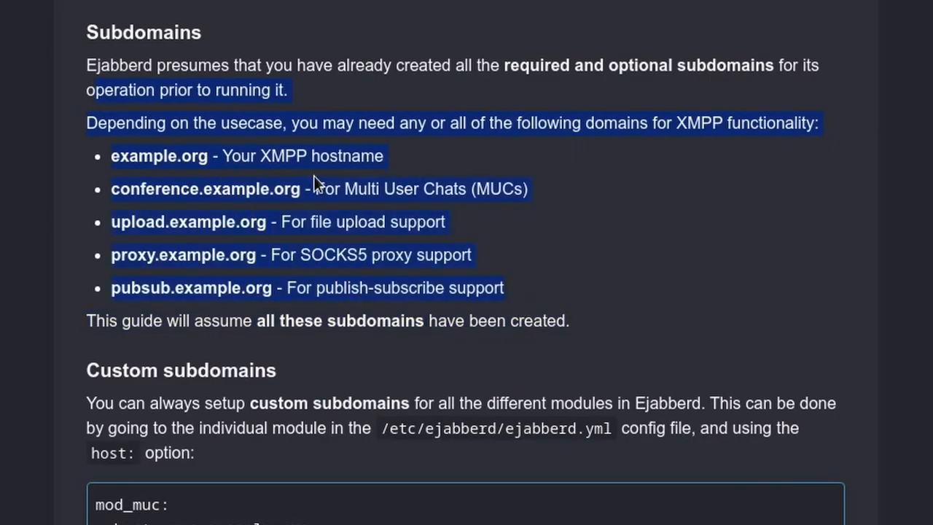
pyautogui.scroll(3)
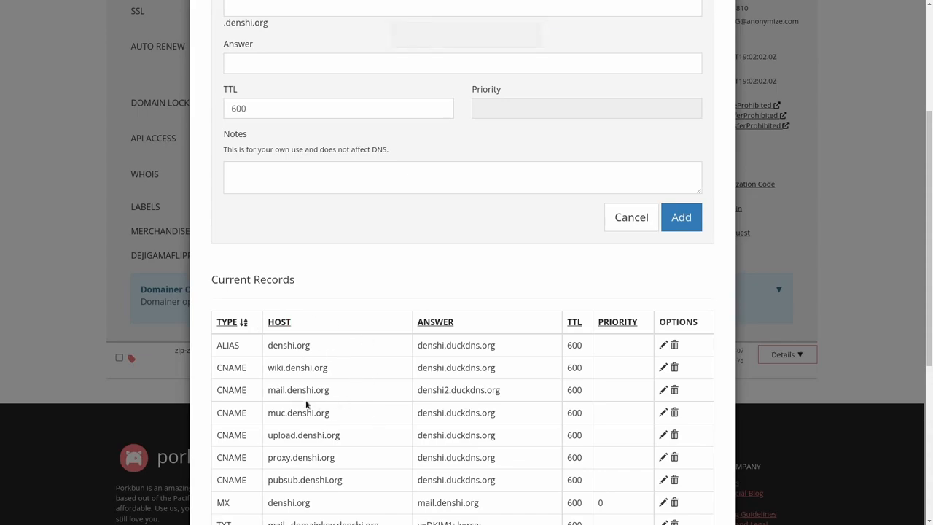
pyautogui.doubleClick(289, 345)
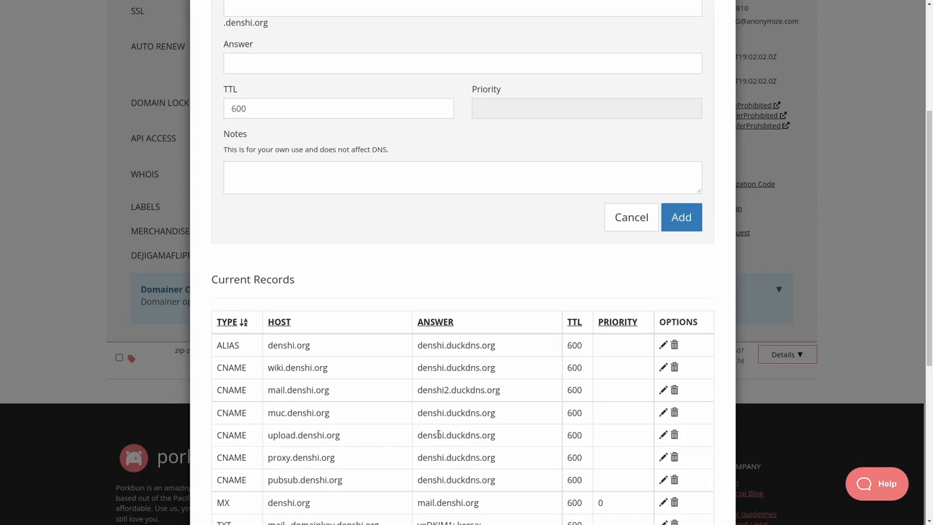
pyautogui.moveTo(329, 330)
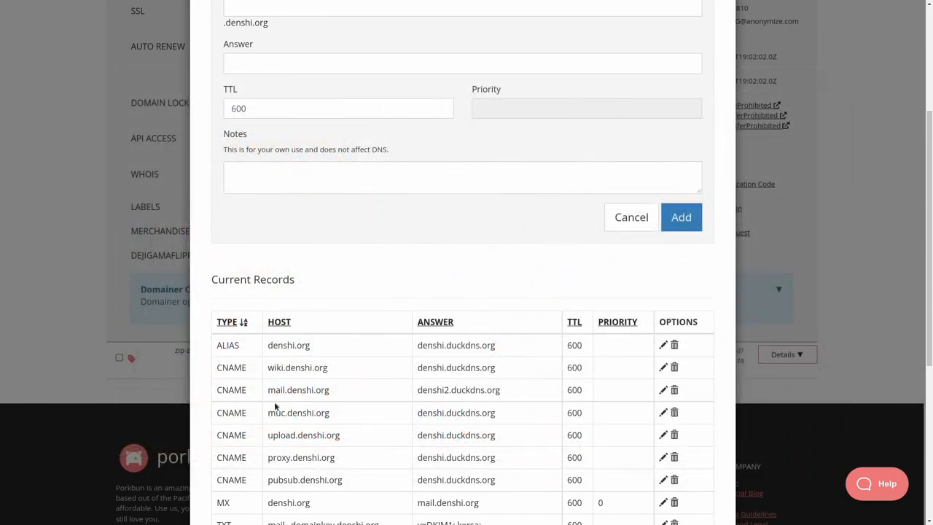
# - Mark 'conference' in the subdomain list and compare it with Porkbun's denshi.org DNS records
pyautogui.click(58, 8)
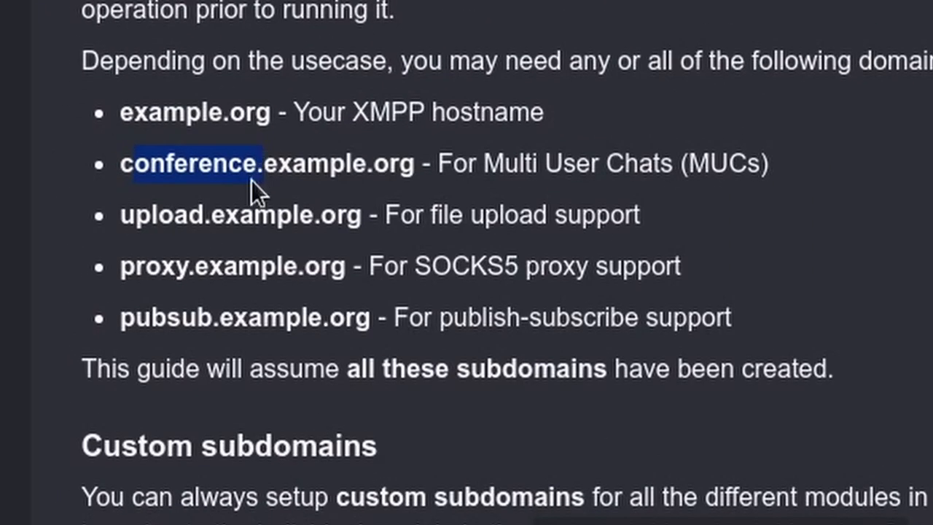
pyautogui.doubleClick(174, 317)
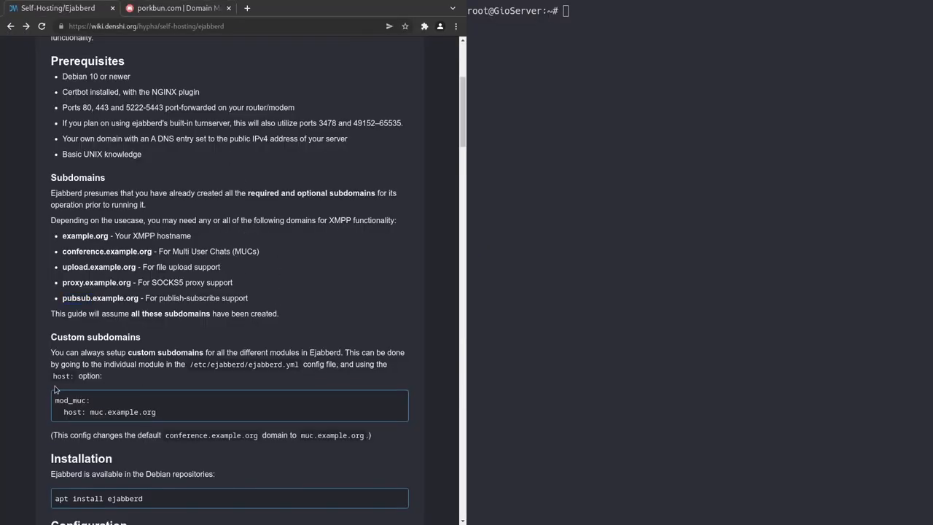
pyautogui.click(179, 8)
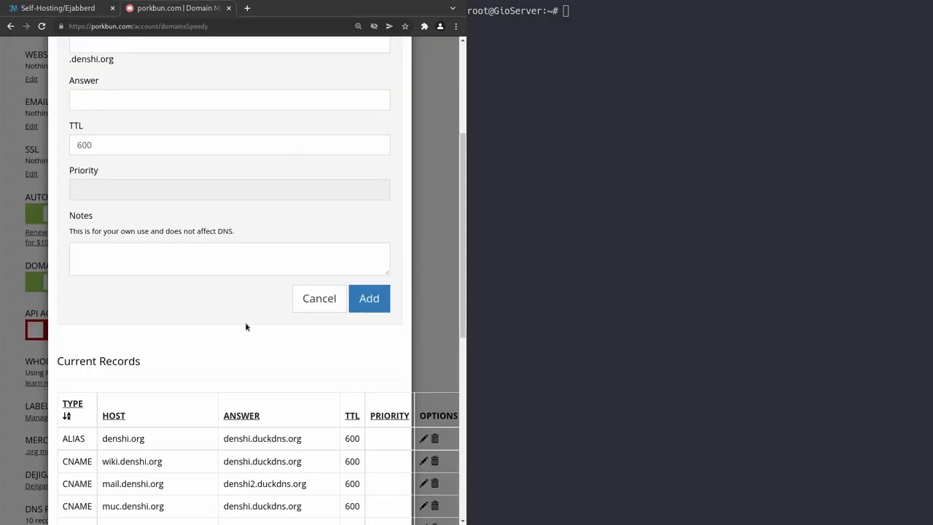
pyautogui.click(59, 8)
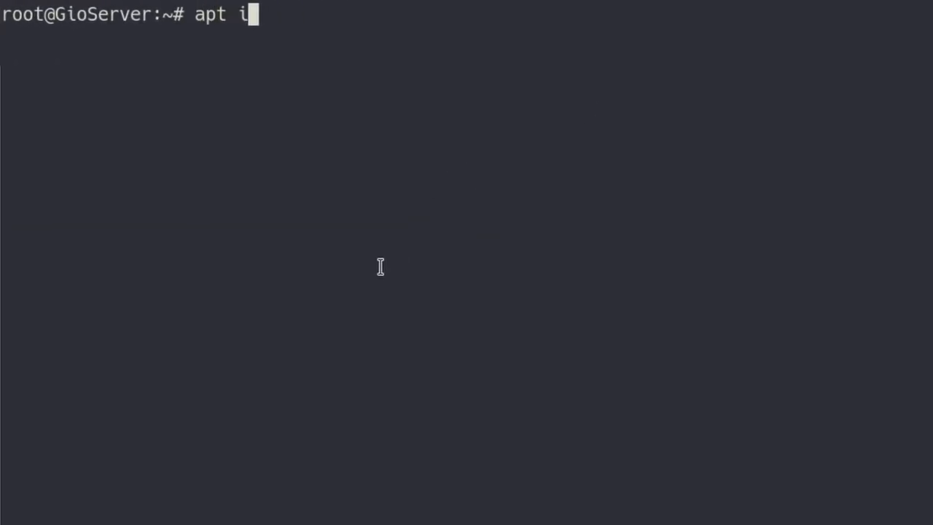
# - Enter the apt install command for ejabberd, python3-certbot-nginx, erlang-p1-pgsql and postgresql
pyautogui.write('nstall ejabberd')
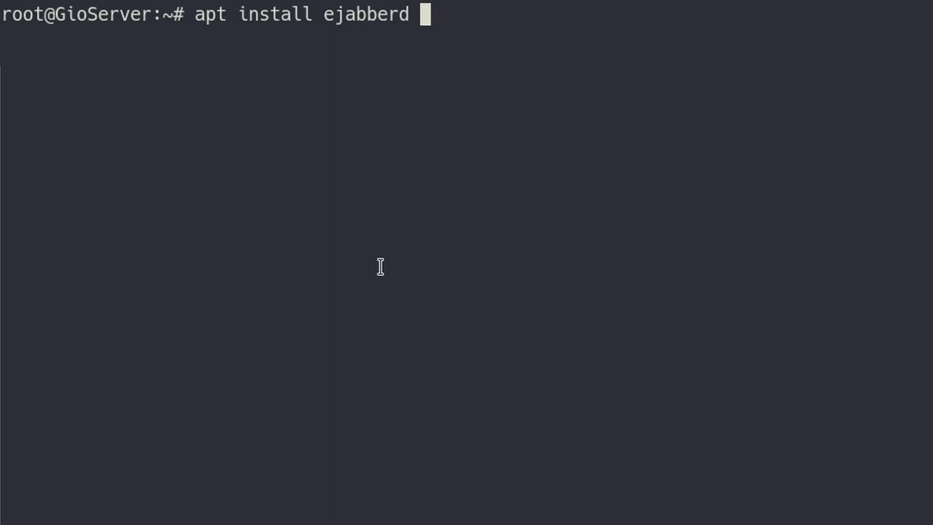
pyautogui.write('python3-cert')
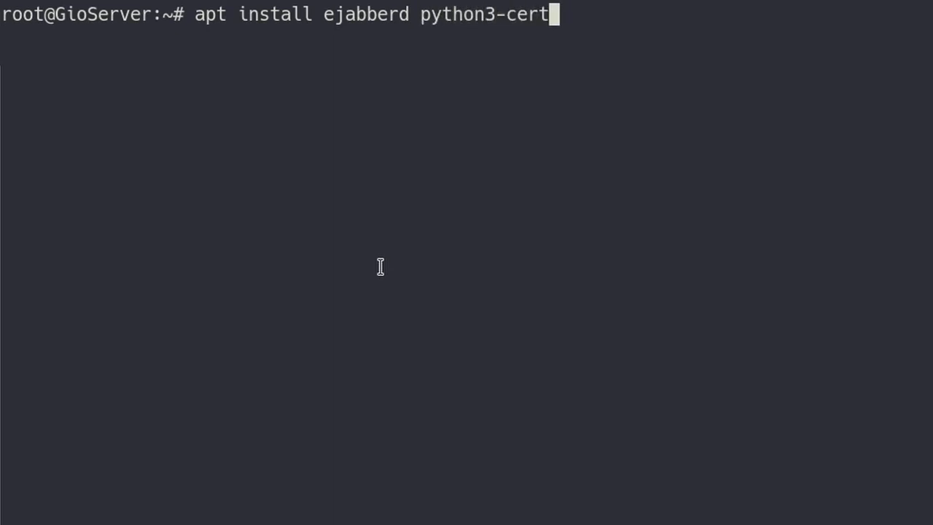
pyautogui.write('bot')
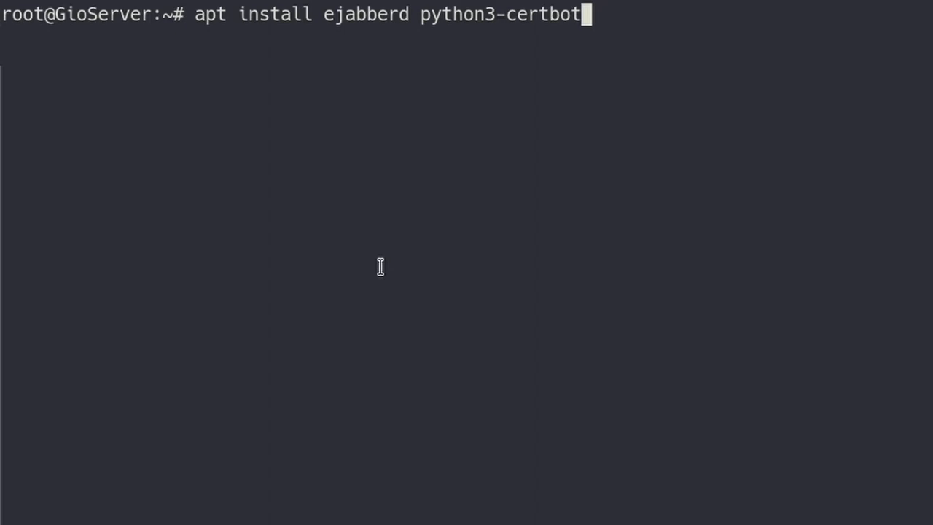
pyautogui.write('-')
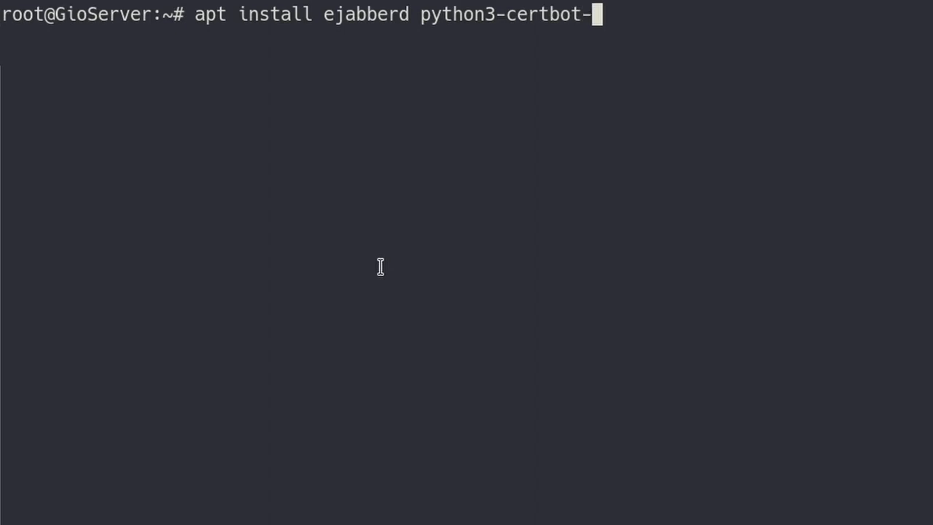
pyautogui.write('nginx')
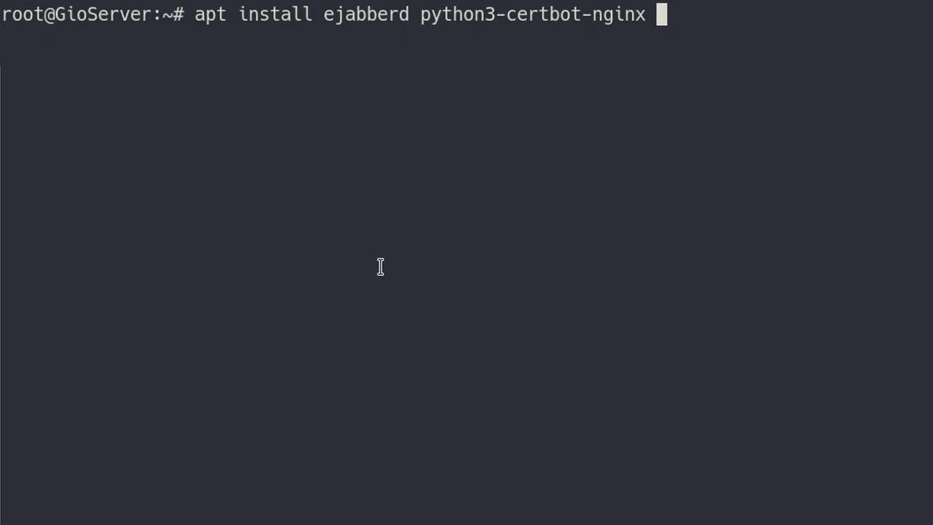
pyautogui.write('erlang-')
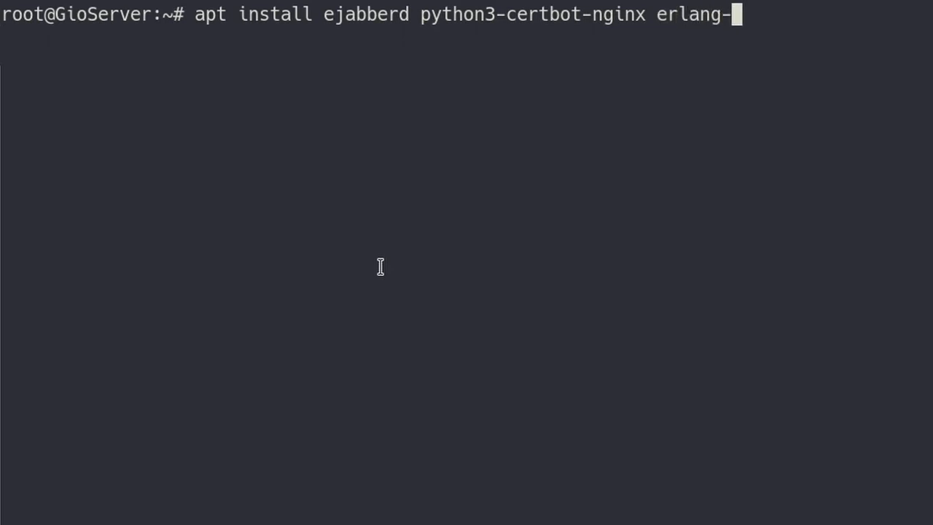
pyautogui.write('p1-pgsql')
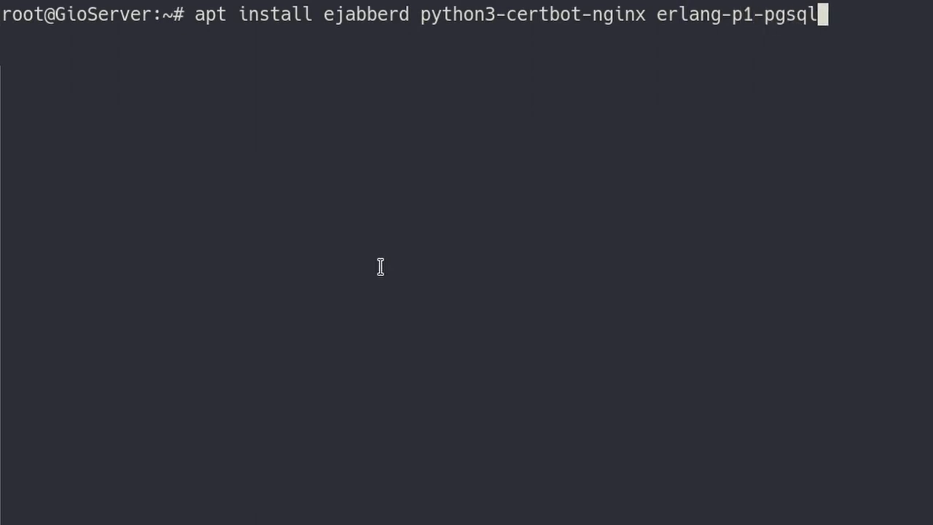
pyautogui.write('postgre')
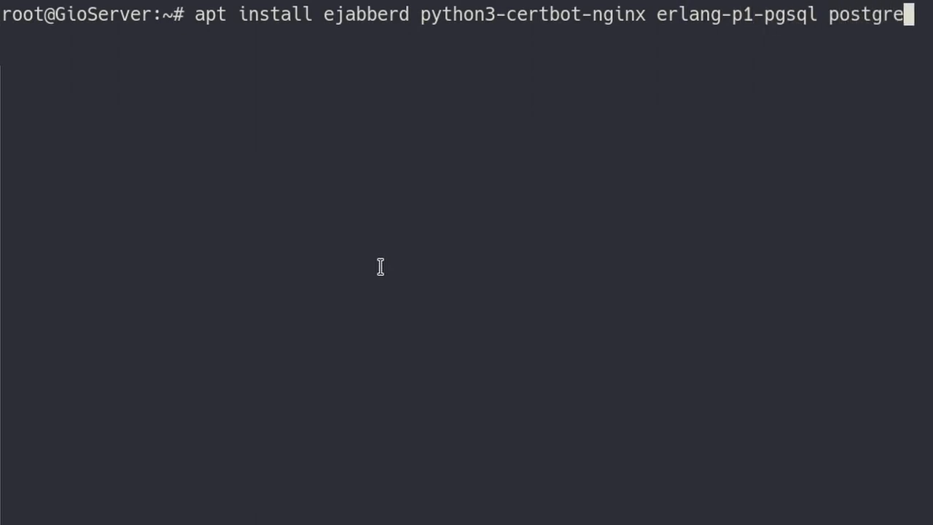
pyautogui.write('sql')
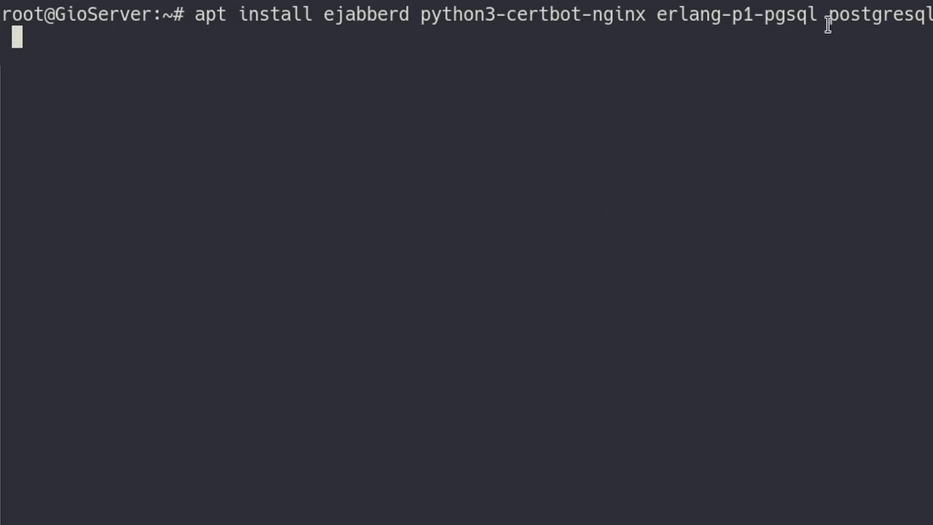
pyautogui.moveTo(480, 123)
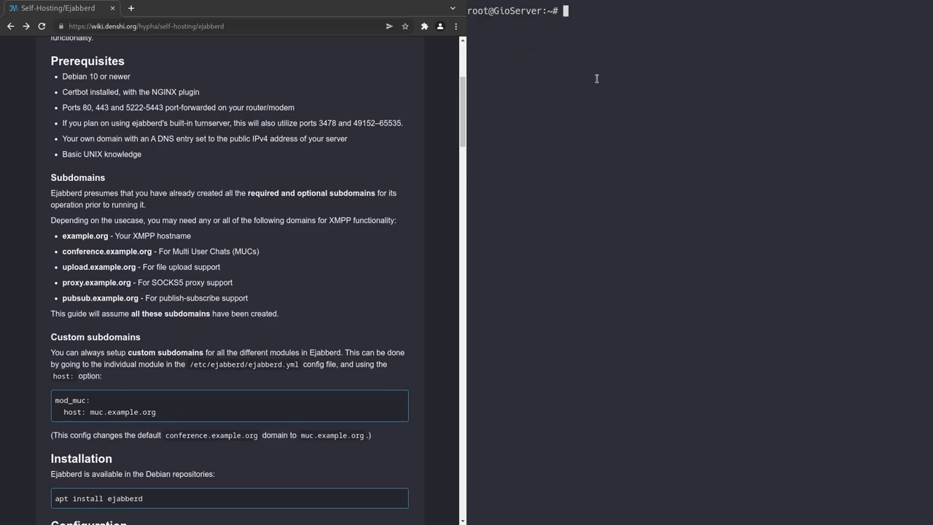
# - Open /etc/ejabberd/ejabberd.yml in Vim and scroll down through the configuration
pyautogui.write('ejabberdctl')
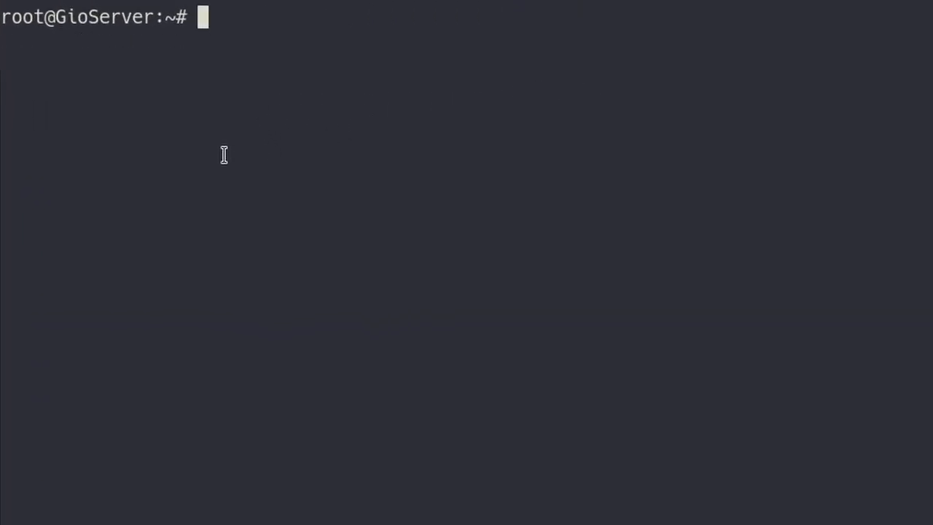
pyautogui.write('vim /etc/')
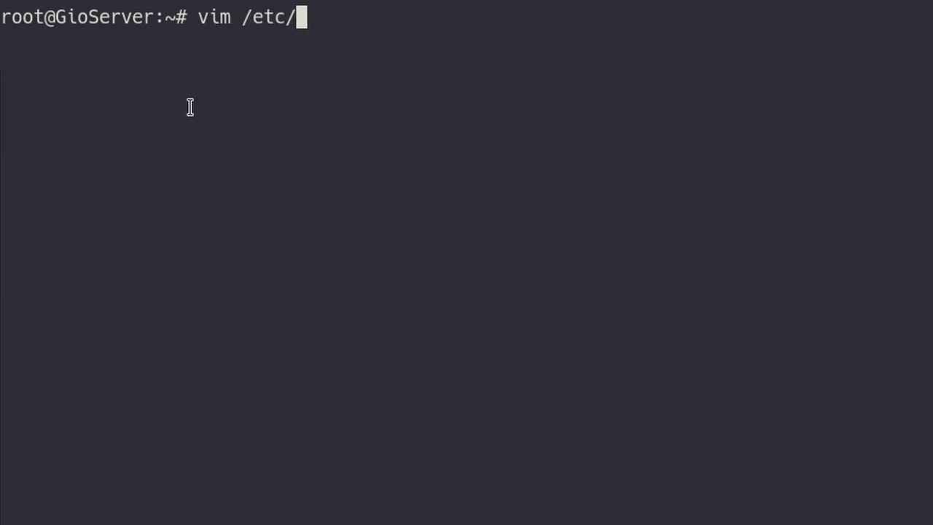
pyautogui.write('ejabberd/ejabberd.yml')
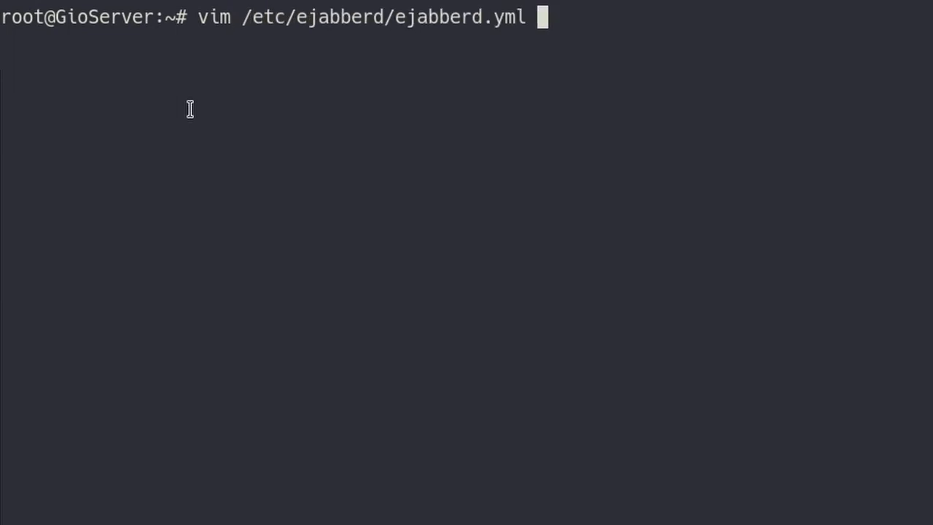
pyautogui.doubleClick(434, 17)
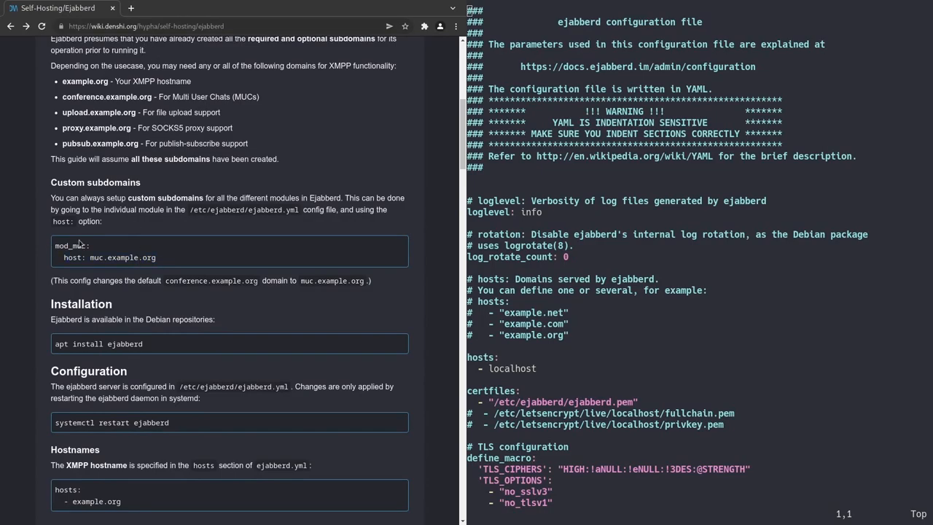
pyautogui.moveTo(144, 236)
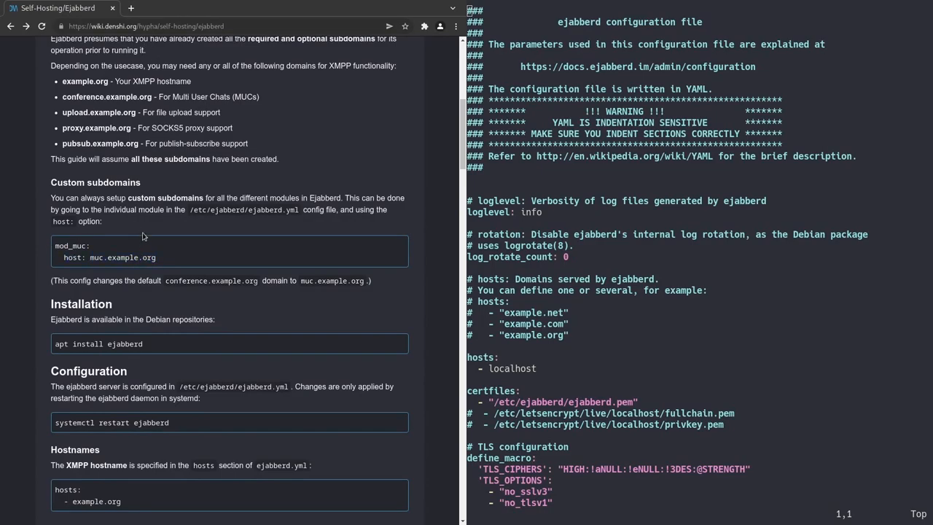
pyautogui.scroll(-3)
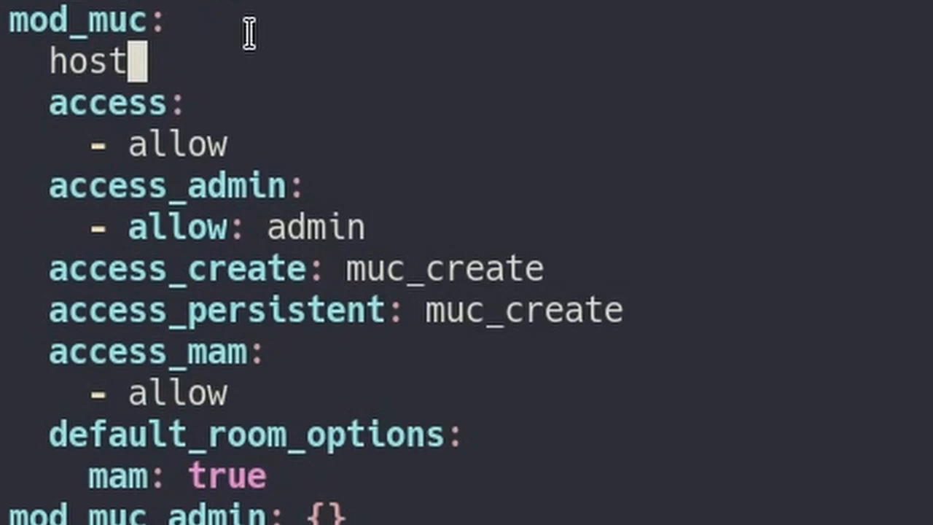
# - Set the mod_muc host to muc.denshi.org and the first hosts entry to denshi.org
pyautogui.write(': mu')
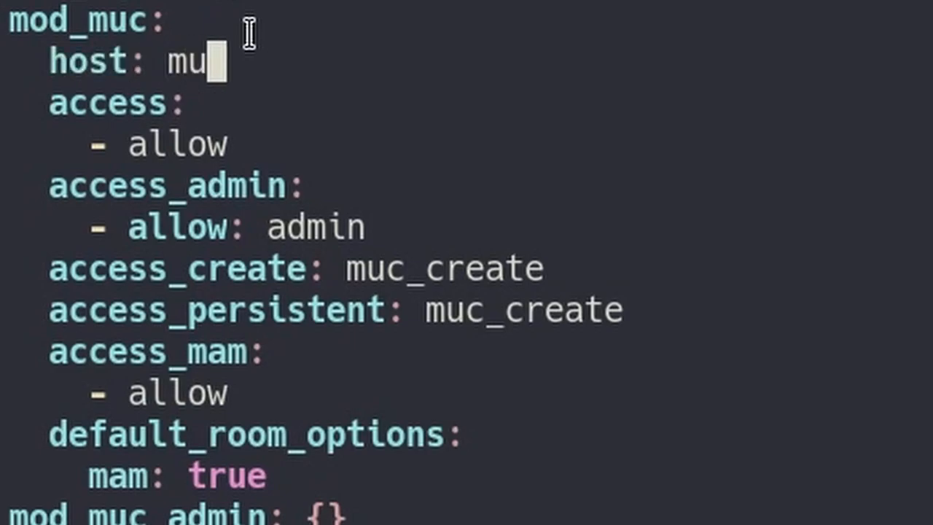
pyautogui.write('c.denshi.org')
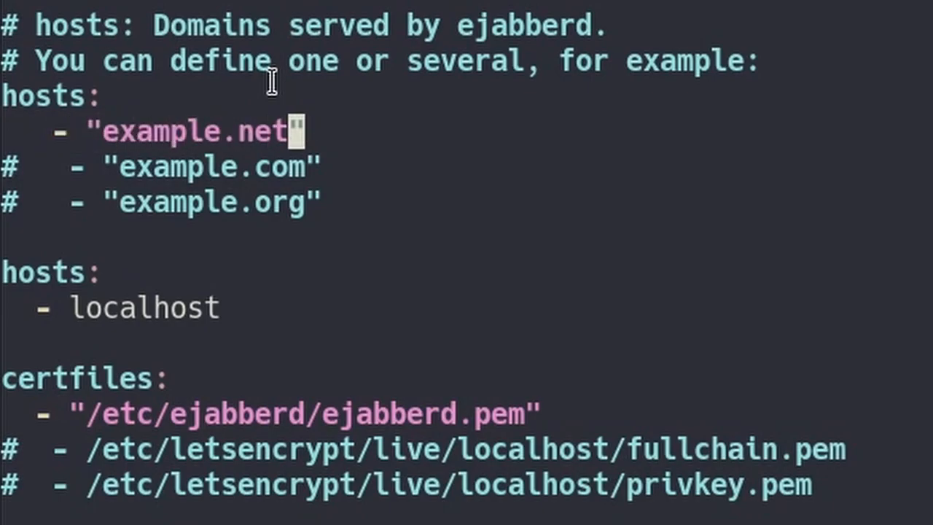
pyautogui.write('denshi"')
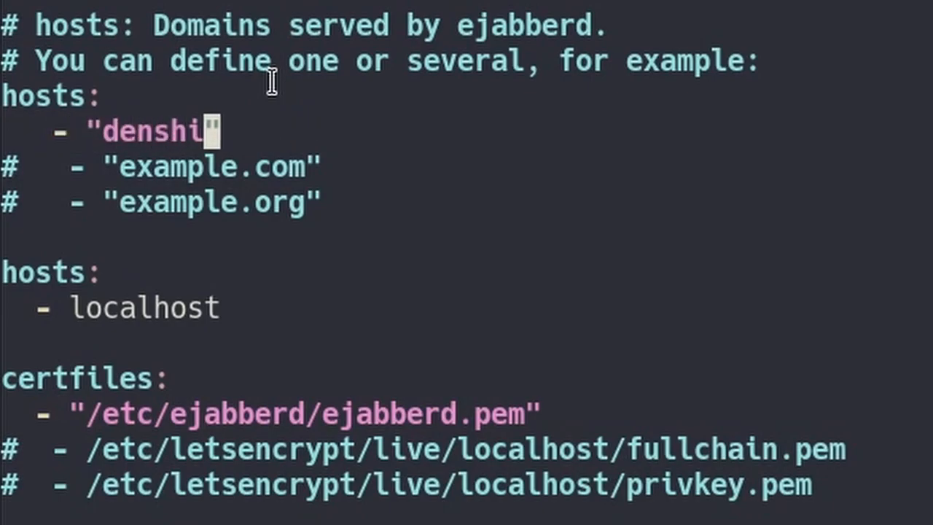
pyautogui.write('.org')
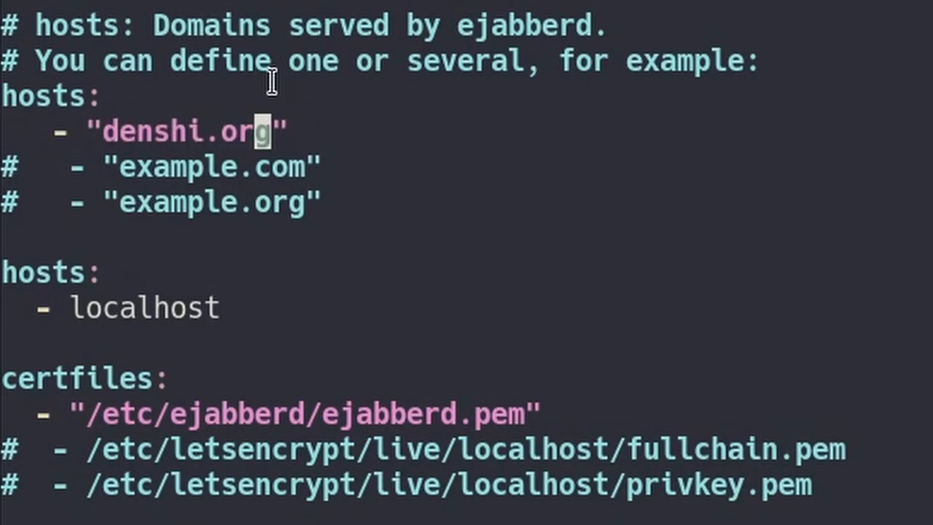
pyautogui.moveTo(128, 149)
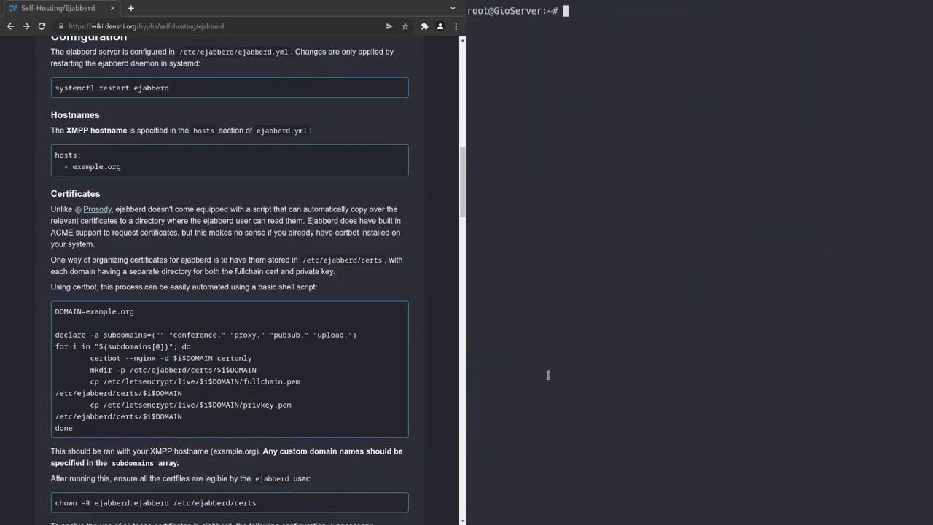
pyautogui.moveTo(548, 378)
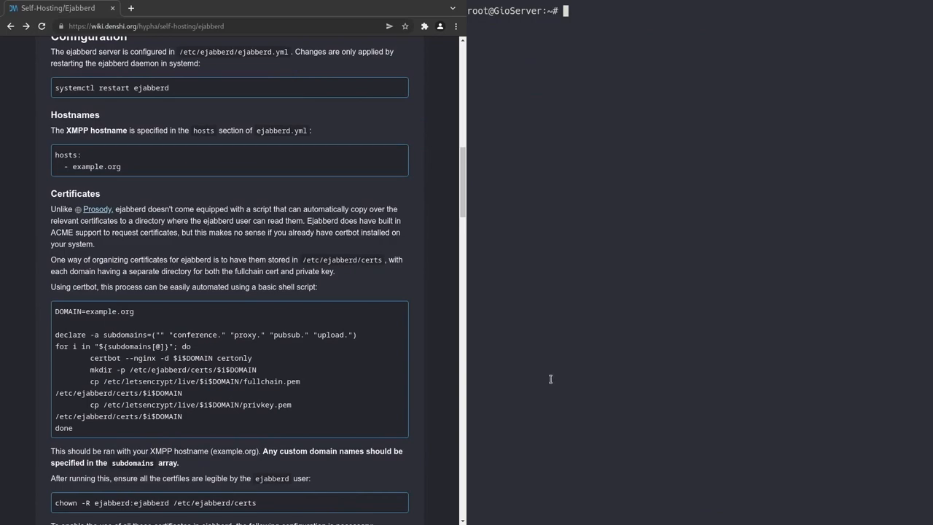
# - Scroll the wiki down to the certbot certificate script
pyautogui.scroll(-3)
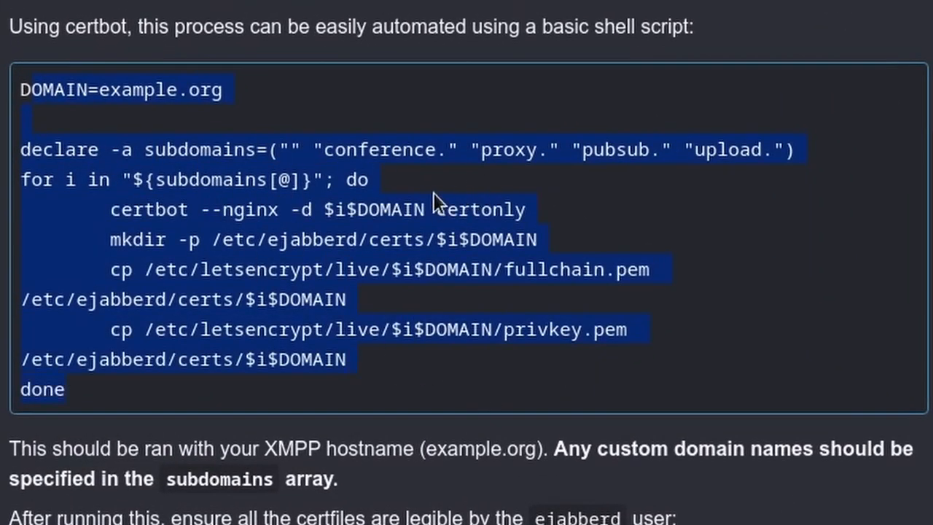
pyautogui.moveTo(226, 369)
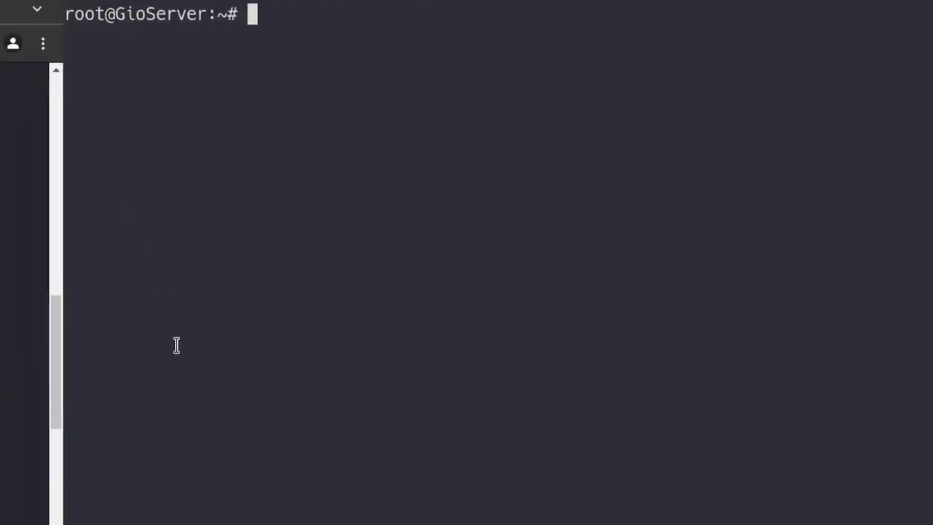
# - Create the certs directory under /etc/ and run the certbot subdomain loop
pyautogui.write('mkdir /etc/')
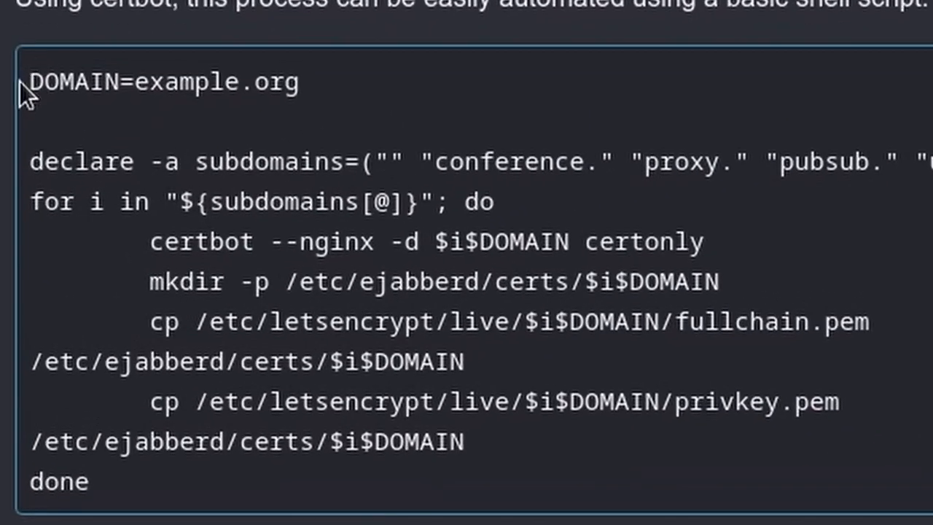
pyautogui.moveTo(325, 99)
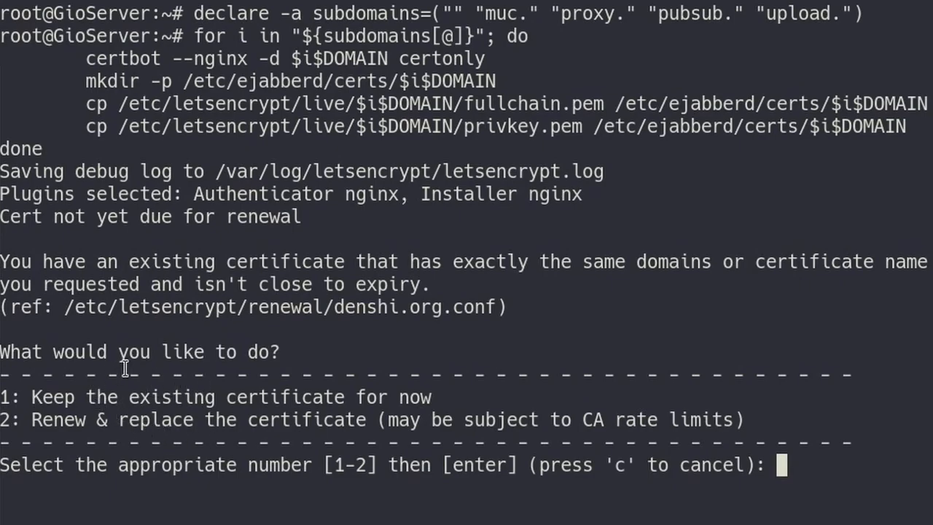
# - Answer 1 at the certbot prompt to keep the existing denshi.org certificate
pyautogui.write('1')
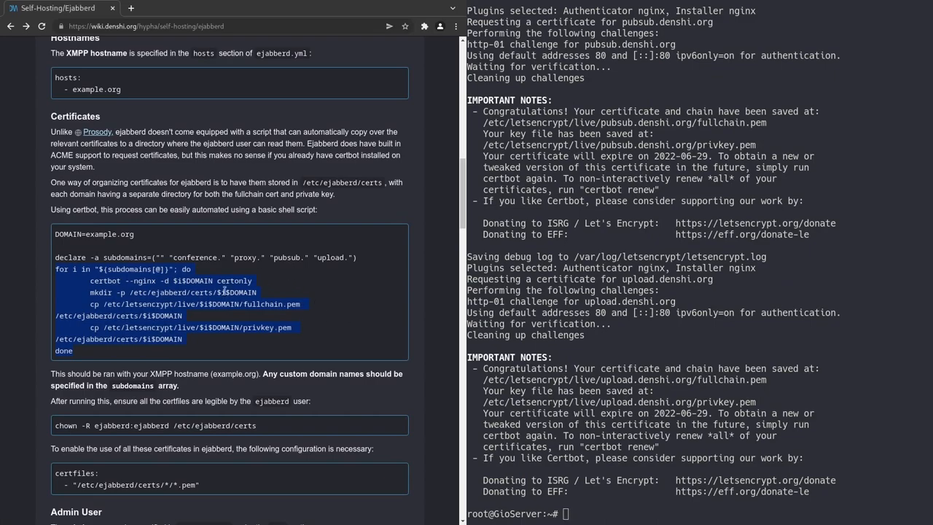
# - List the contents of /etc/ejabberd/ to check the certificates folder
pyautogui.write('ls')
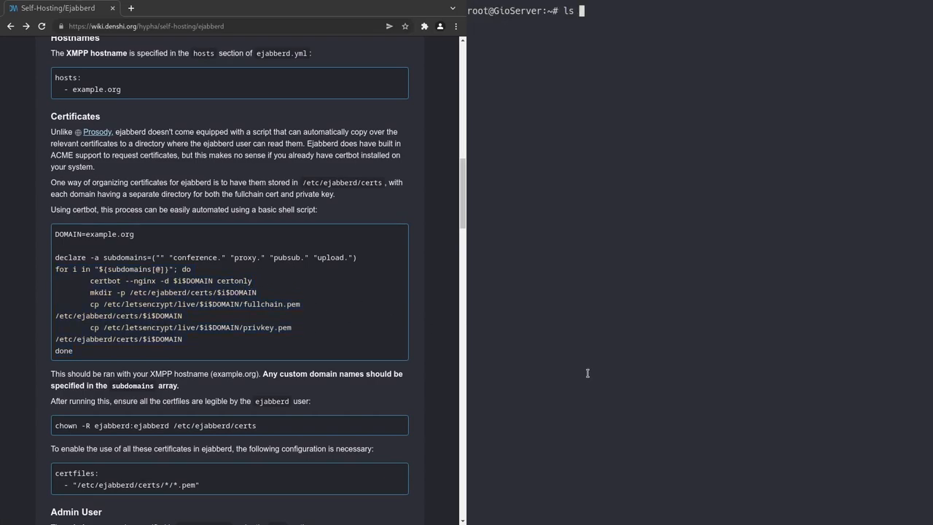
pyautogui.write('/etc/ejabberd/')
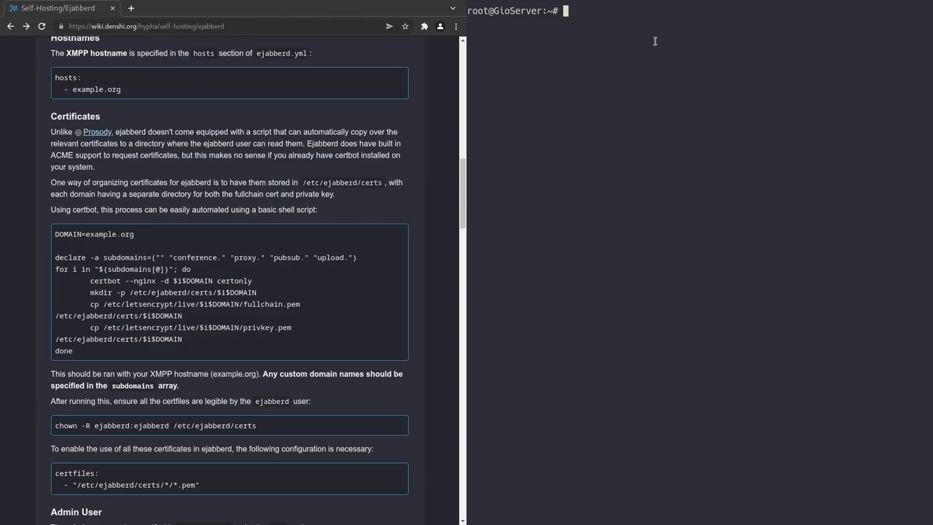
pyautogui.moveTo(624, 77)
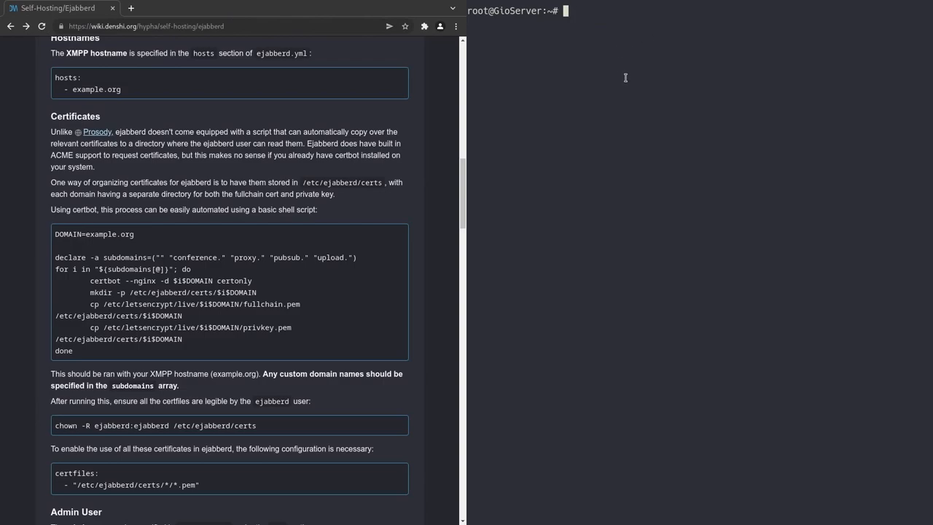
pyautogui.moveTo(630, 78)
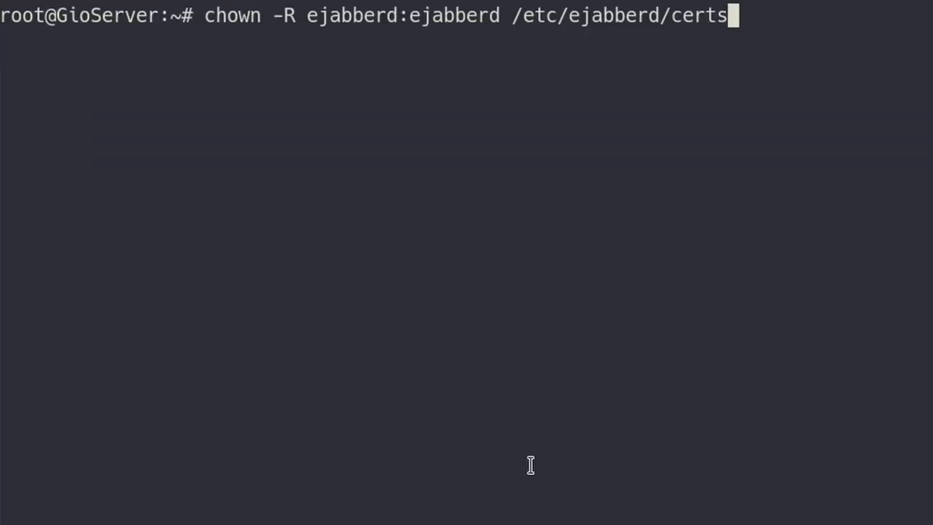
# - Open ejabberd.yml in Vim and enter 'alex' as the acl admin user
pyautogui.write('vim /etc/e')
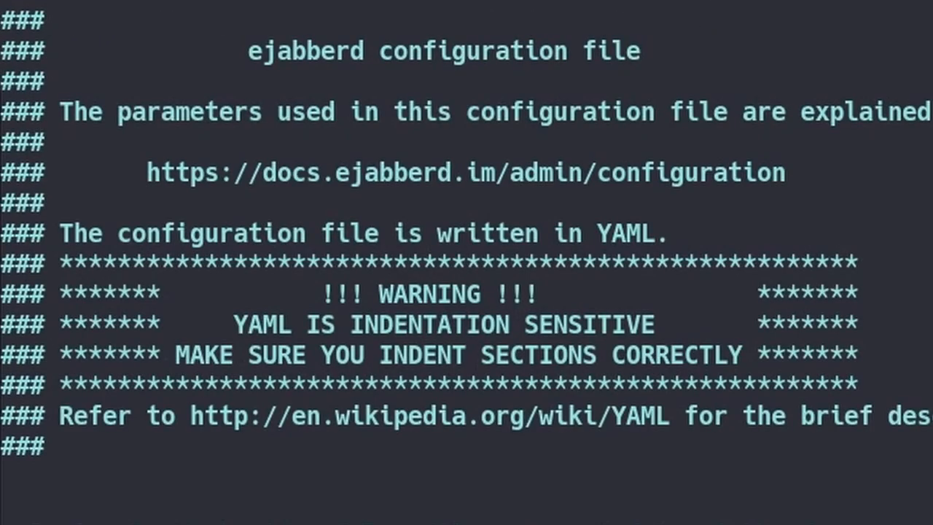
pyautogui.scroll(-3)
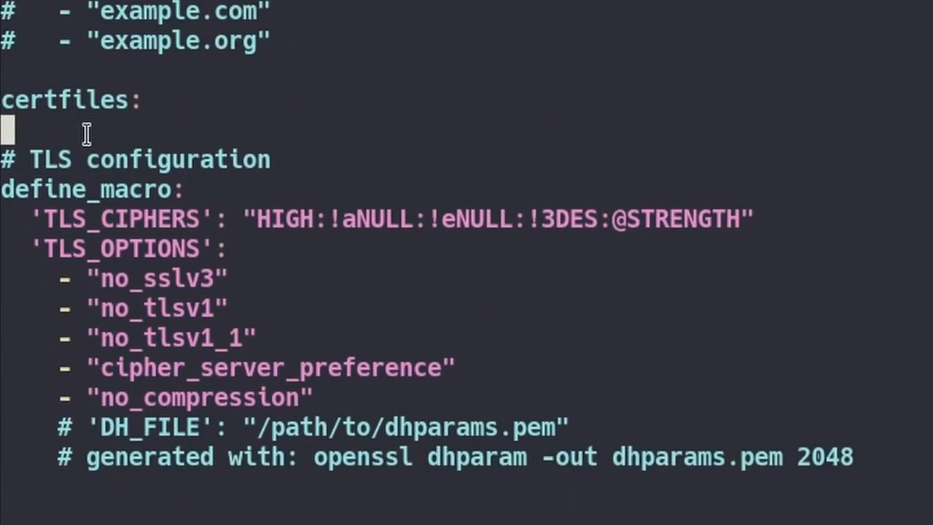
pyautogui.press('i')
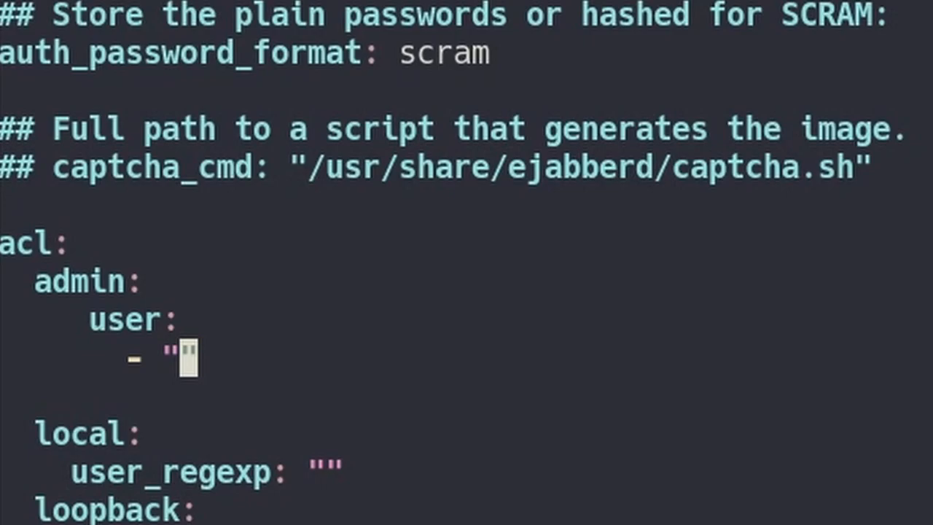
pyautogui.write('alex')
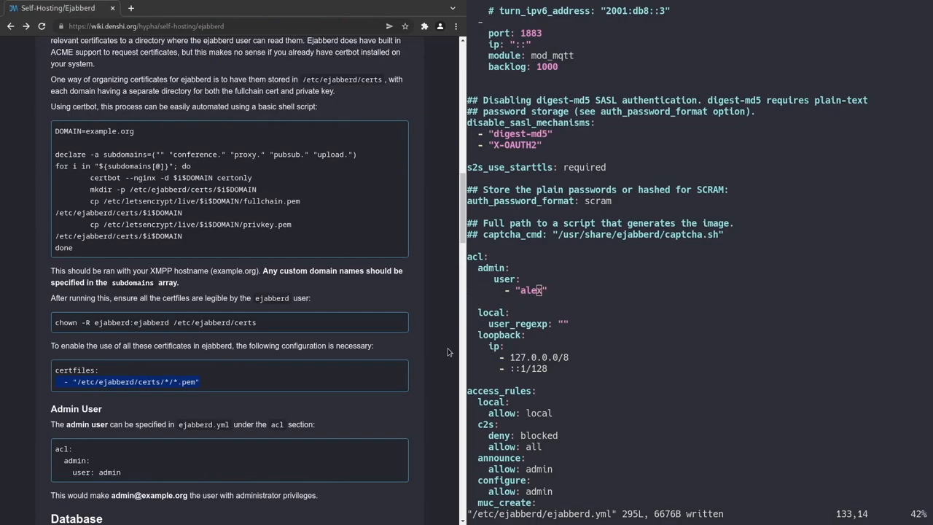
# - Append ': {}' to the mod_mam entry in ejabberd.yml
pyautogui.scroll(-3)
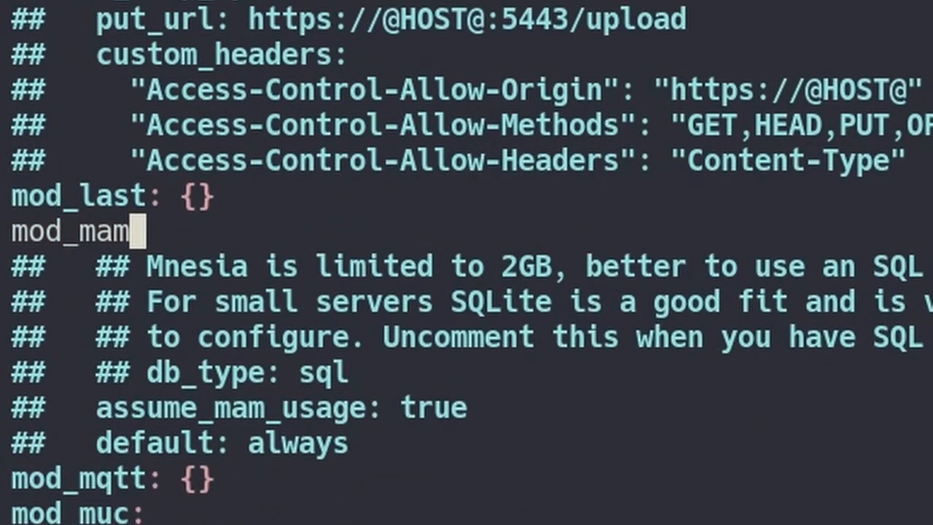
pyautogui.write(': {}')
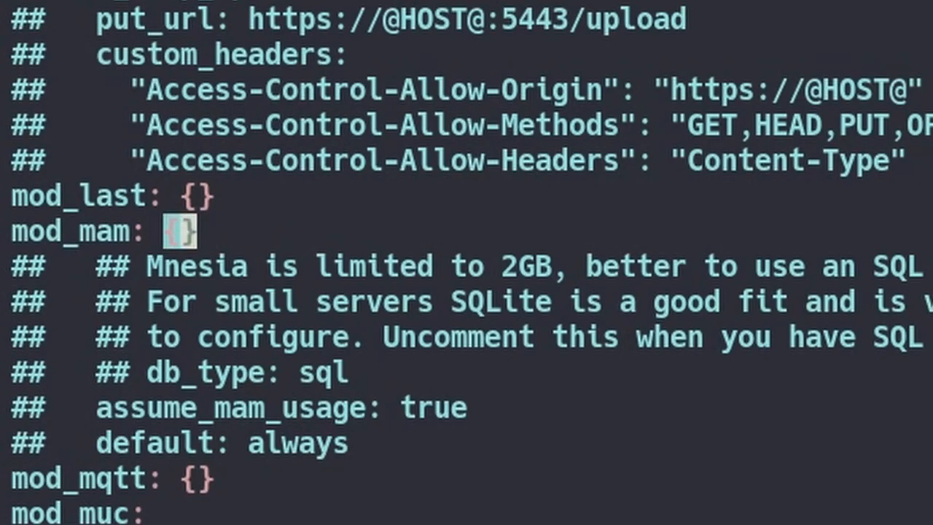
pyautogui.scroll(-3)
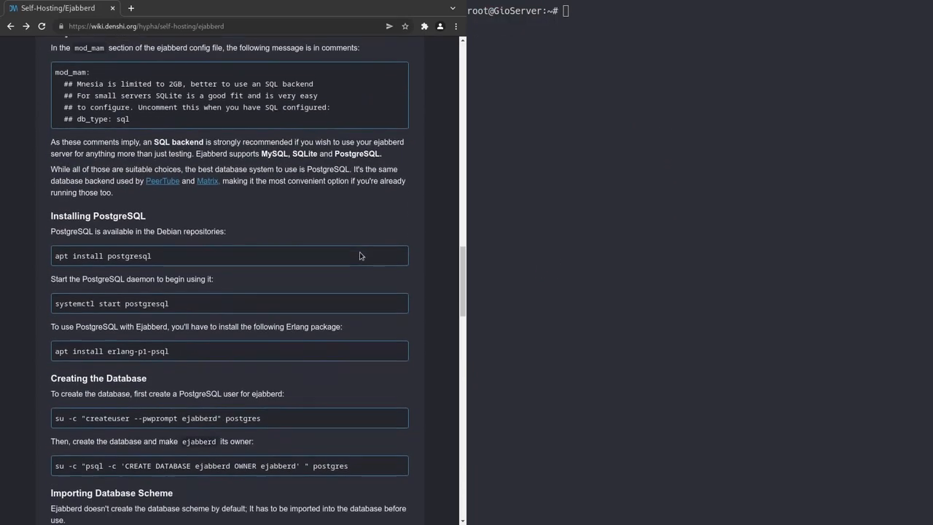
# - As postgres, run psql to create database 'ejabberd' owned by user 'ejabberd'
pyautogui.scroll(-3)
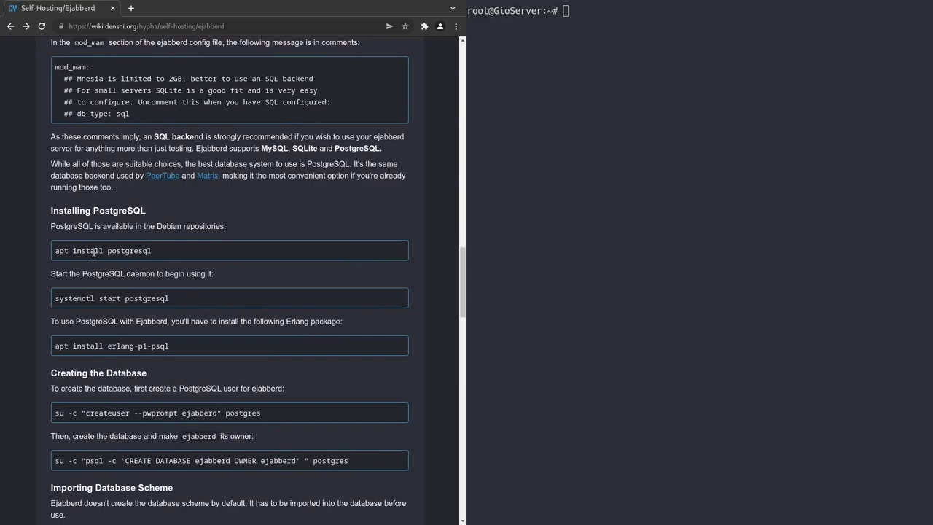
pyautogui.scroll(-3)
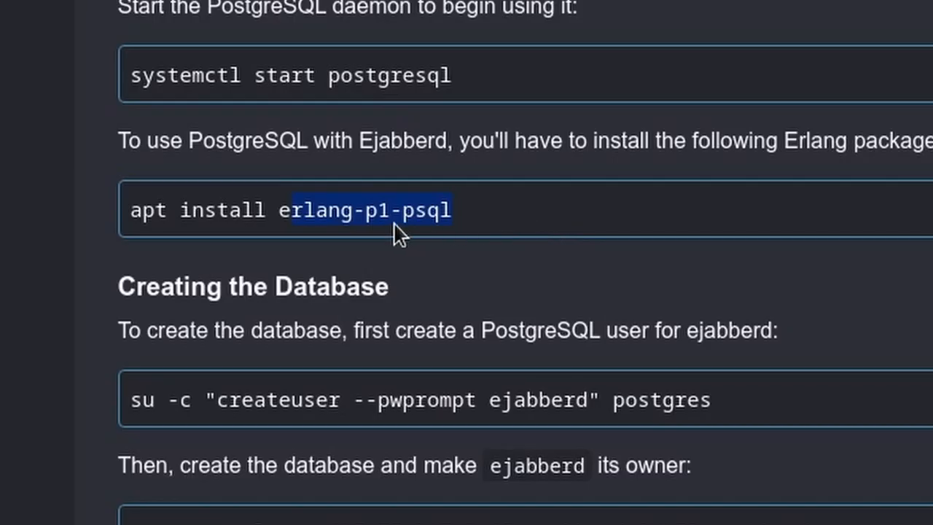
pyautogui.click(408, 210)
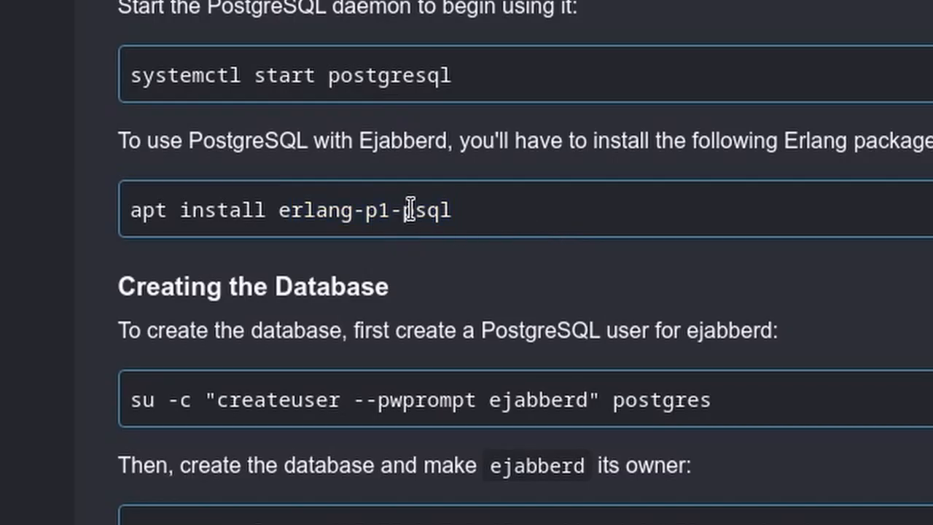
pyautogui.scroll(-3)
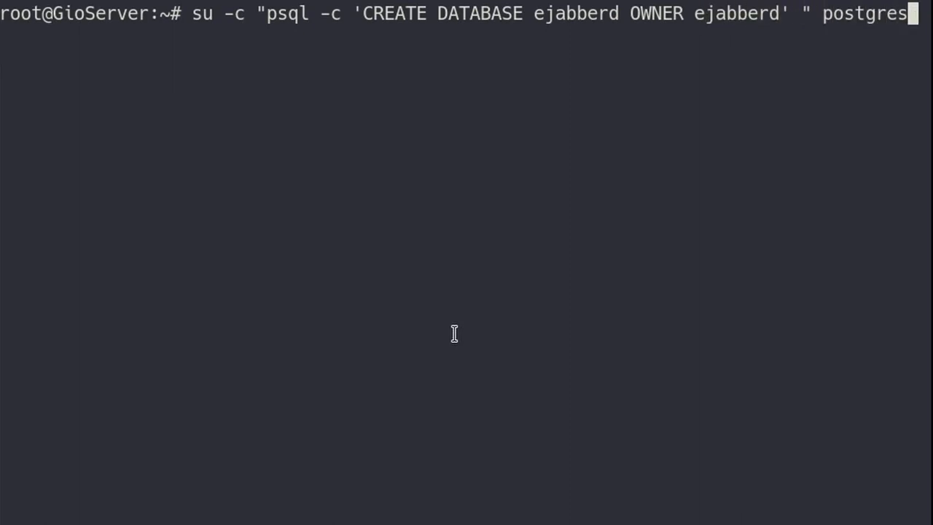
pyautogui.press('Return')
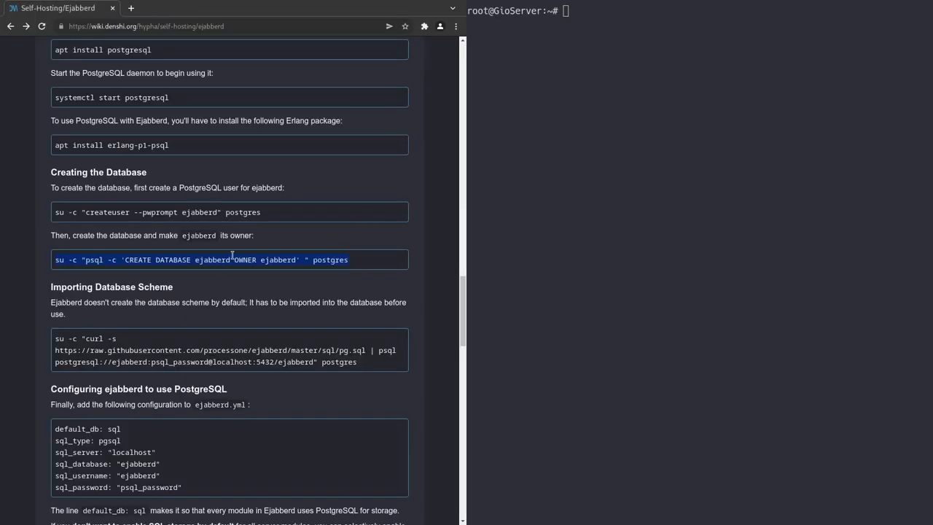
pyautogui.scroll(-3)
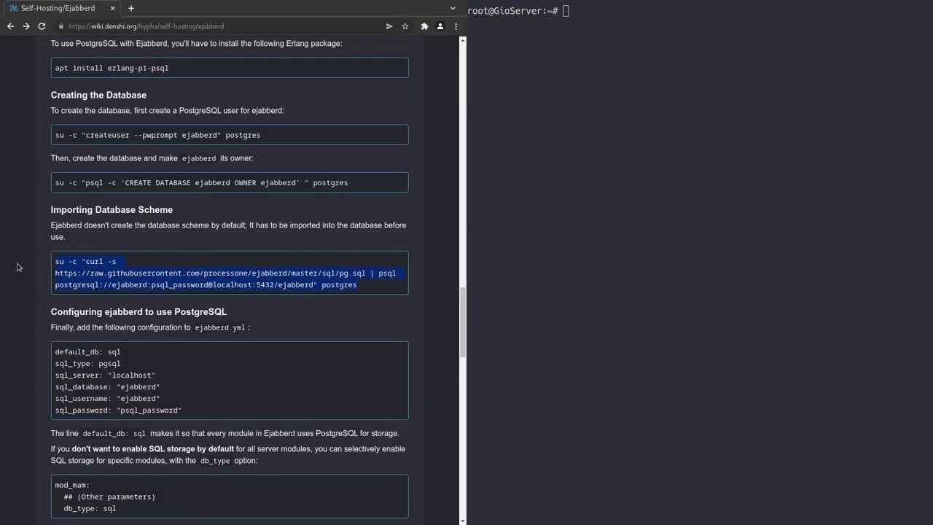
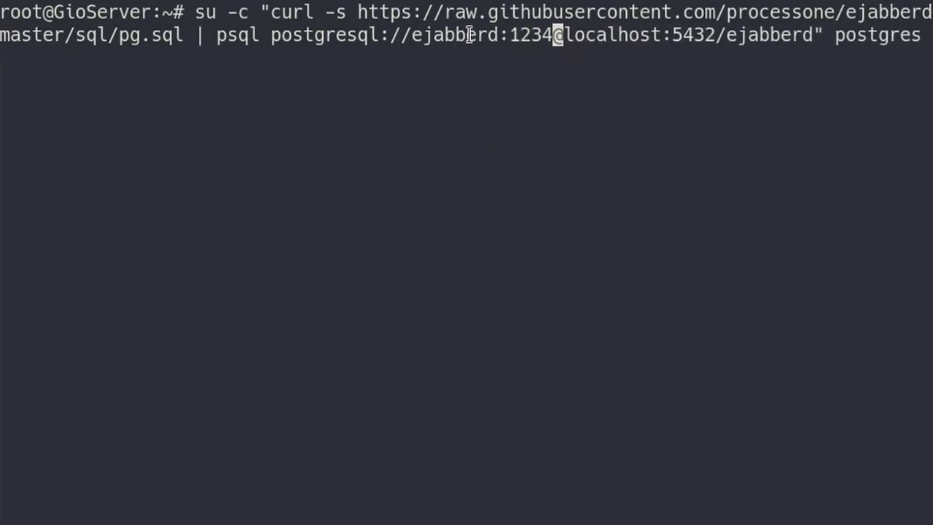
pyautogui.moveTo(763, 68)
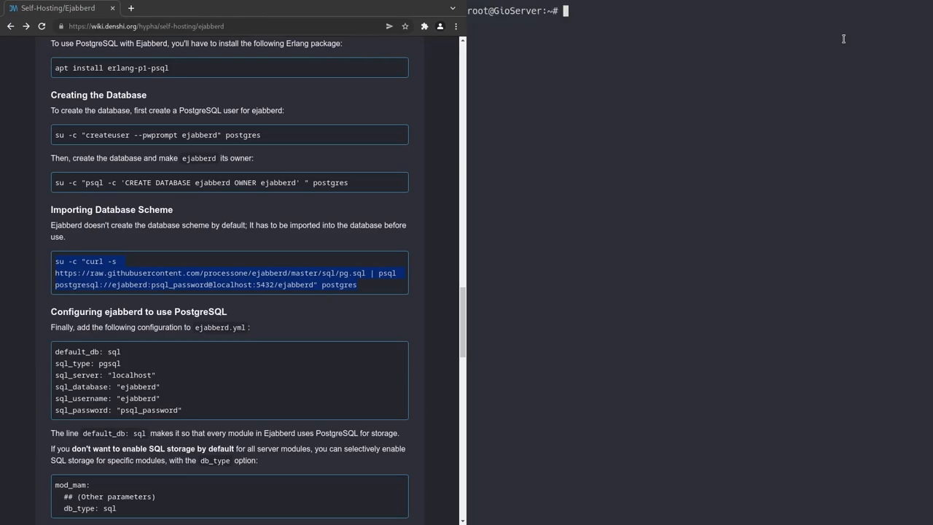
pyautogui.write('systemctl start postgresql')
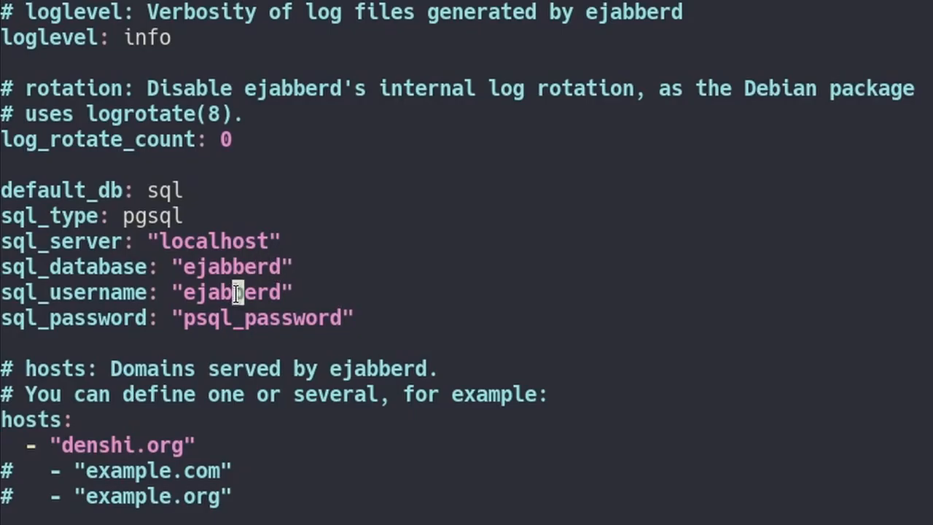
pyautogui.moveTo(343, 317)
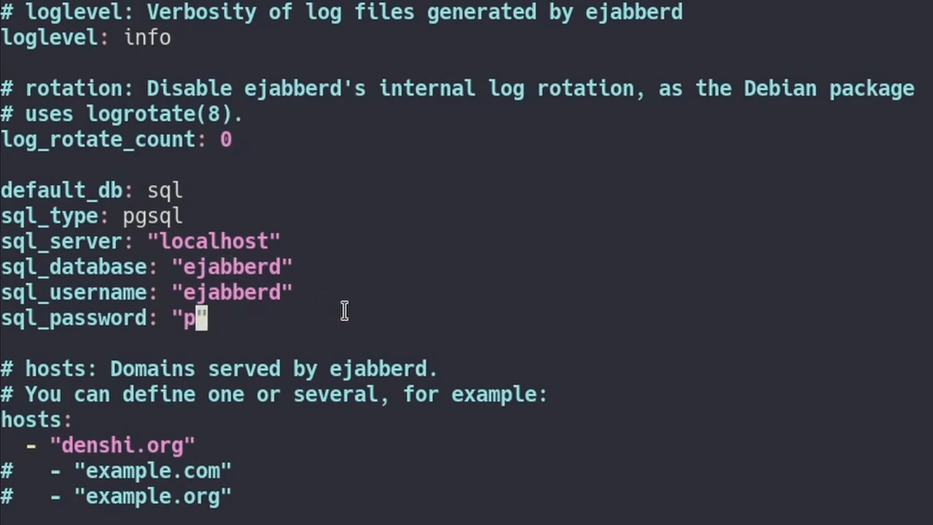
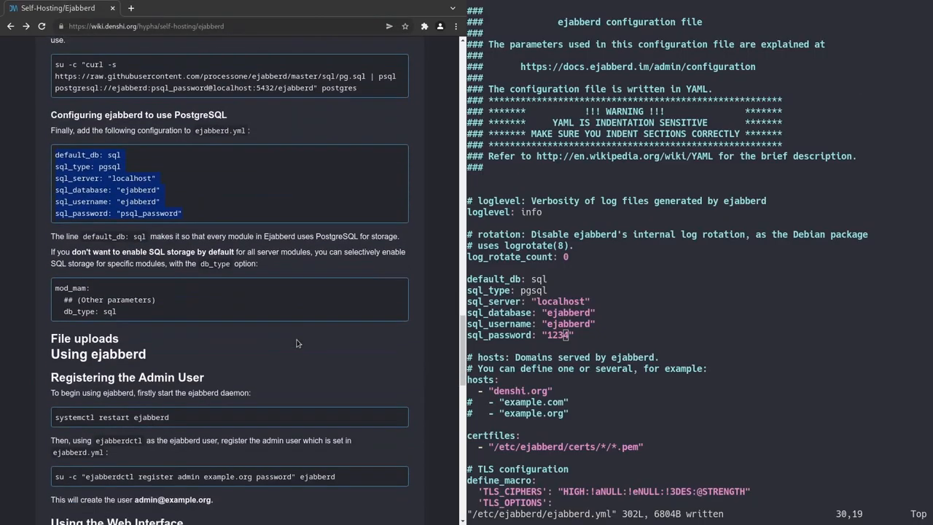
pyautogui.scroll(-3)
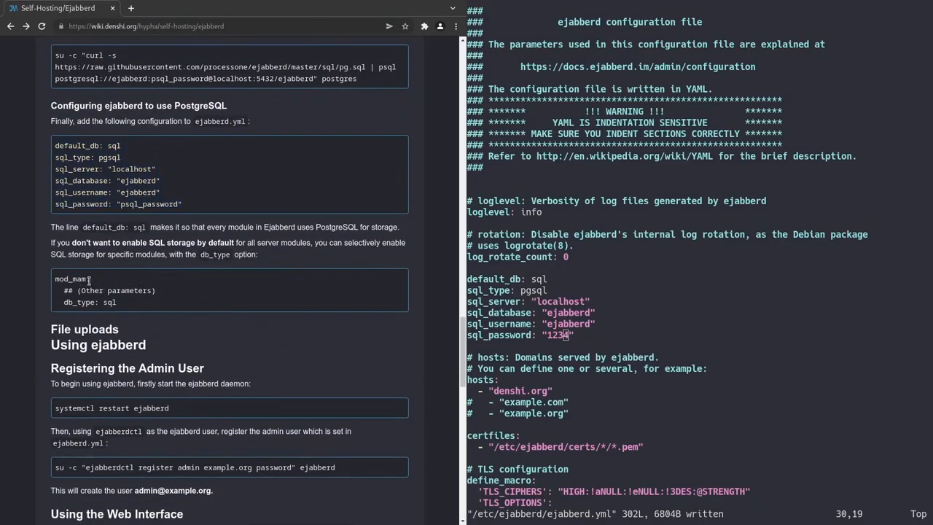
pyautogui.scroll(-3)
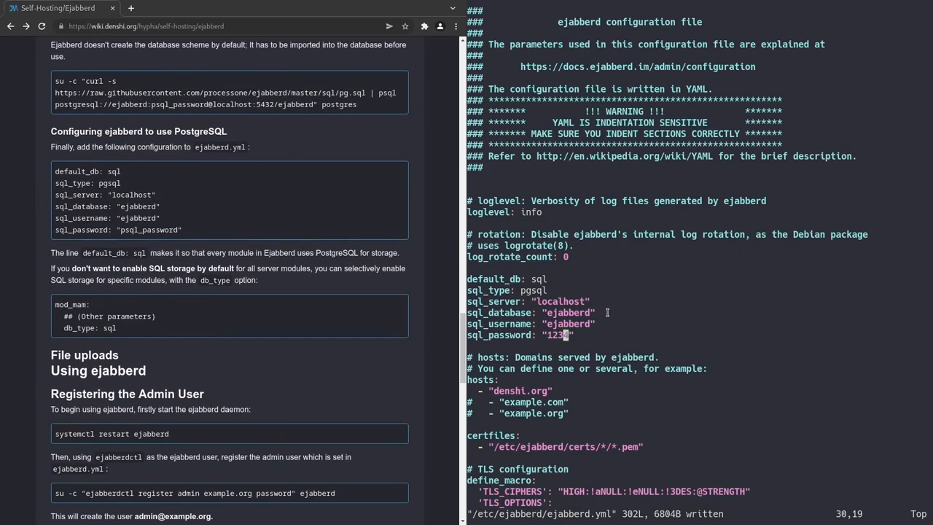
pyautogui.scroll(-3)
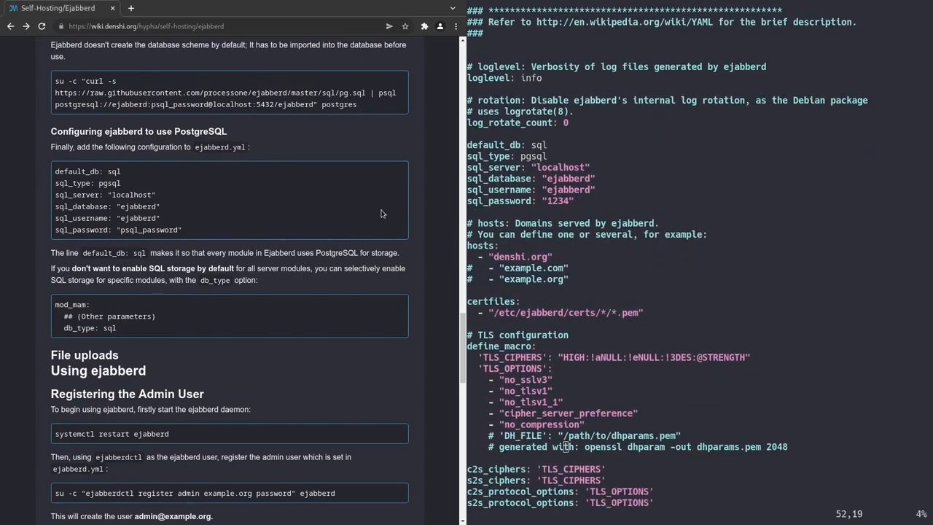
pyautogui.scroll(-3)
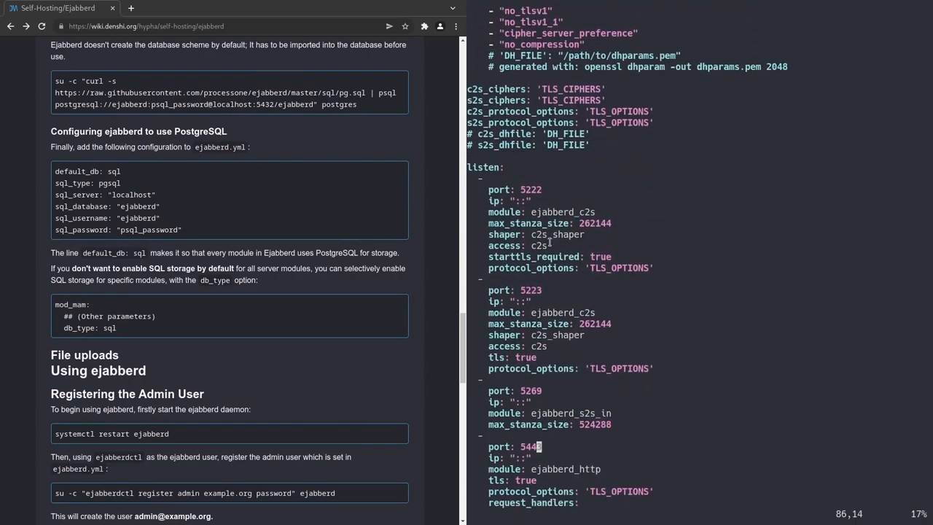
pyautogui.scroll(-3)
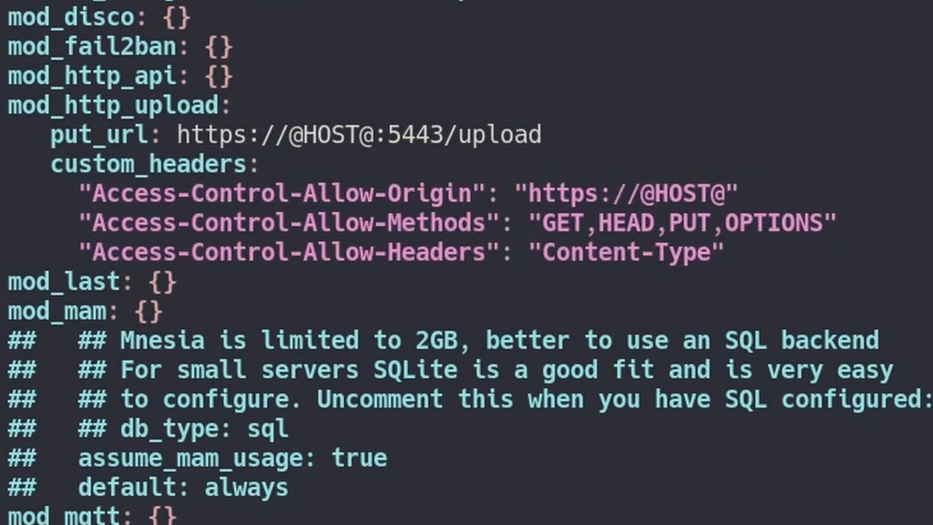
# - Uncomment assume_mam_usage and default: always under mod_mam, give mod_register {}, and :wq
pyautogui.scroll(-3)
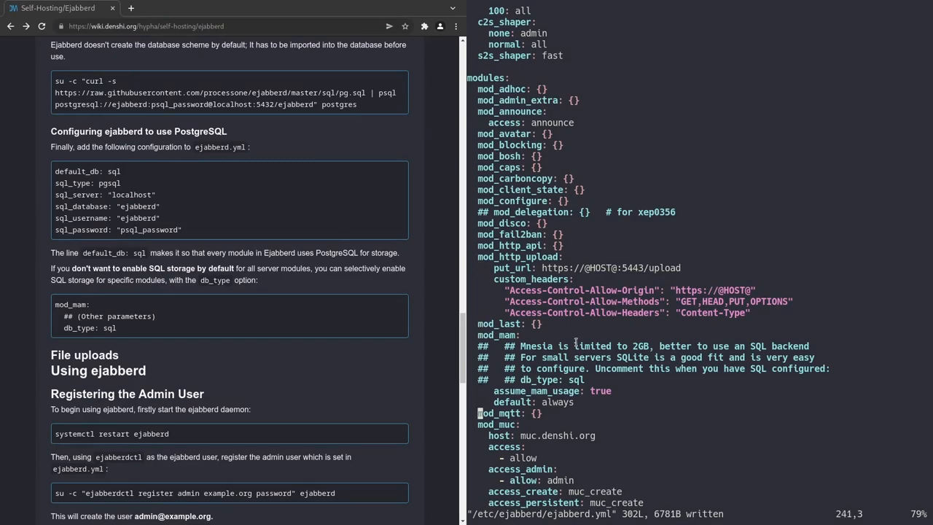
pyautogui.scroll(-3)
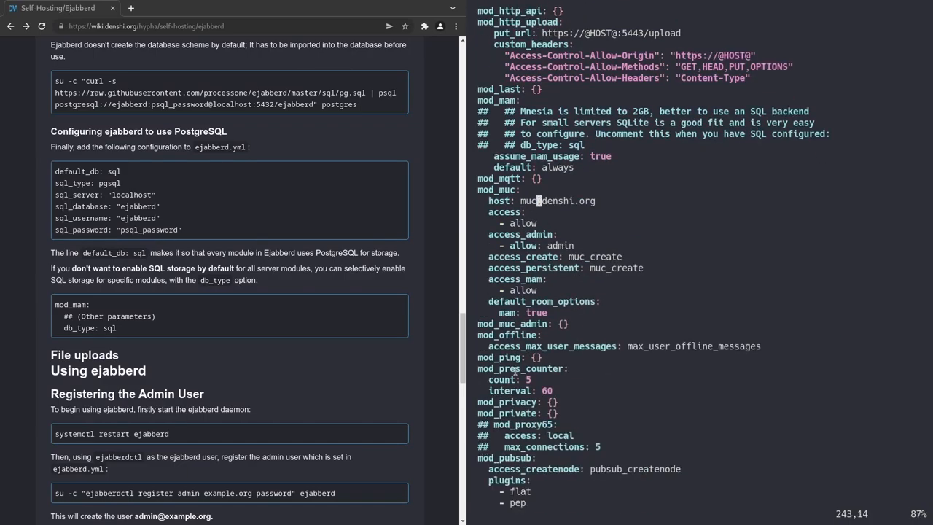
pyautogui.scroll(-3)
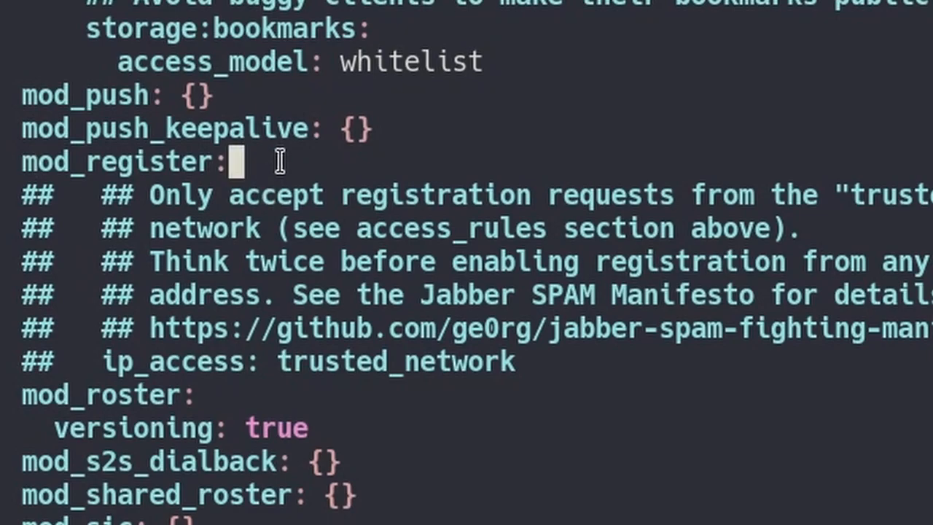
pyautogui.write('{}')
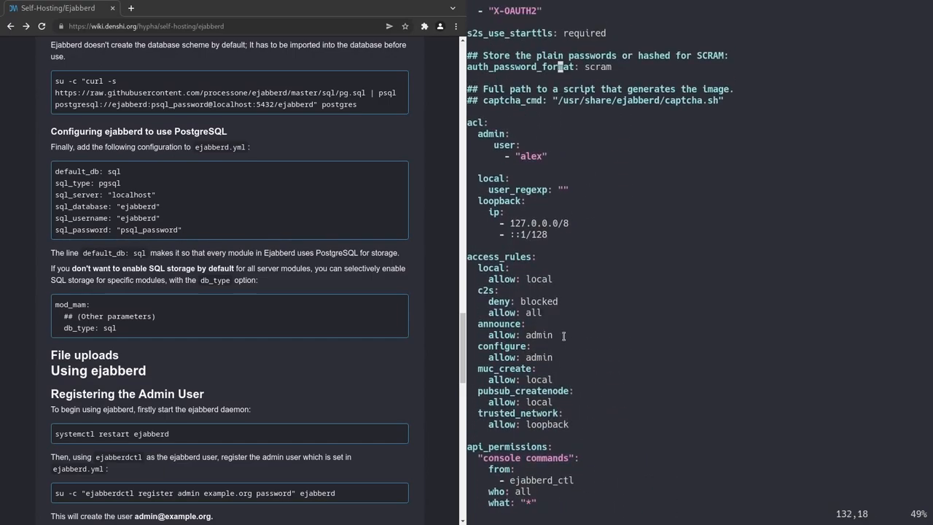
pyautogui.scroll(-3)
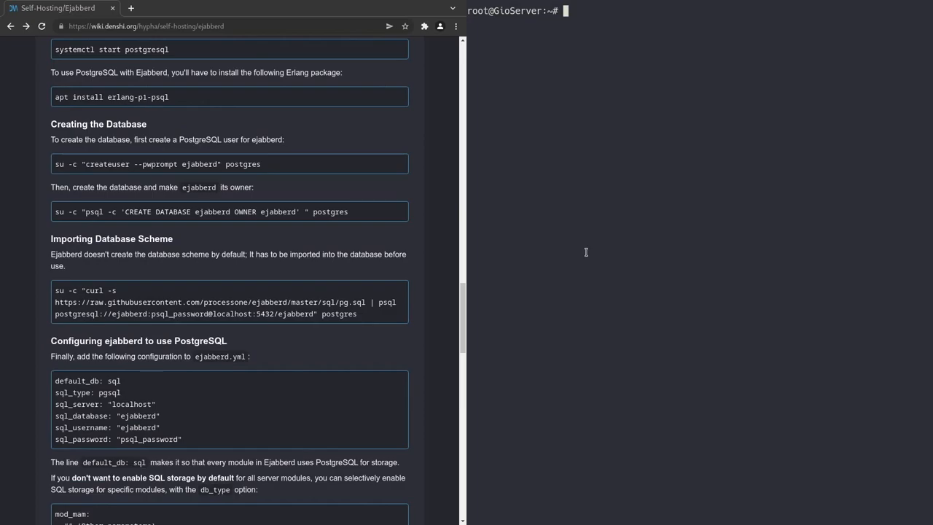
# - Stop the ejabberd service with systemctl and relaunch it via ejabberdctl live, past the warning
pyautogui.write('ejabberd')
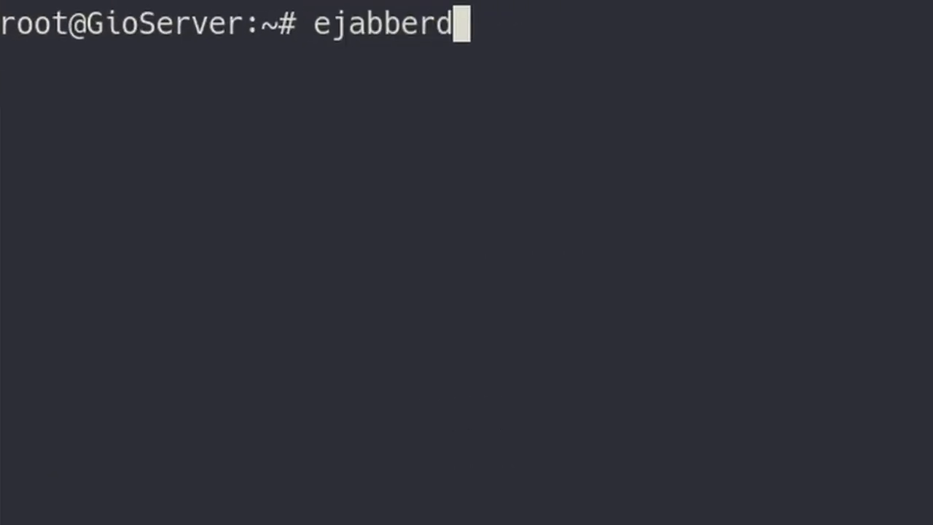
pyautogui.write('ctl live')
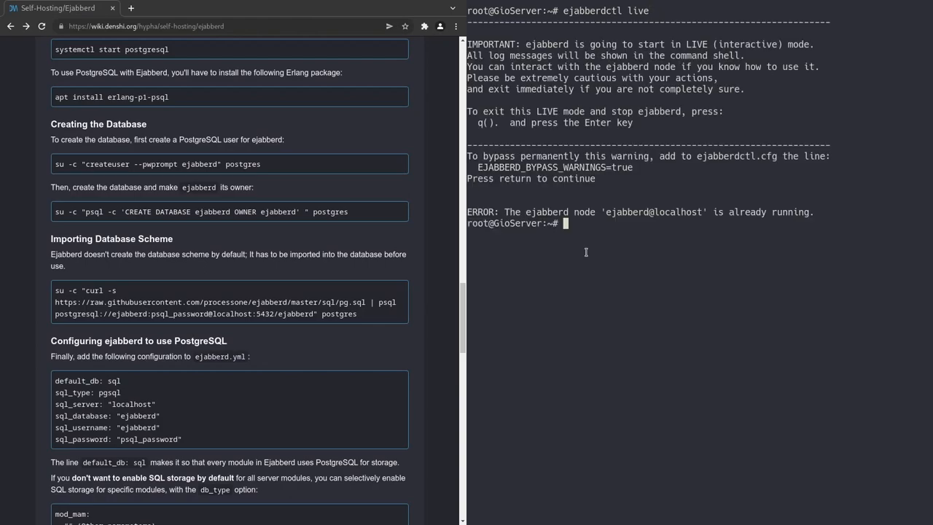
pyautogui.write('systemctl')
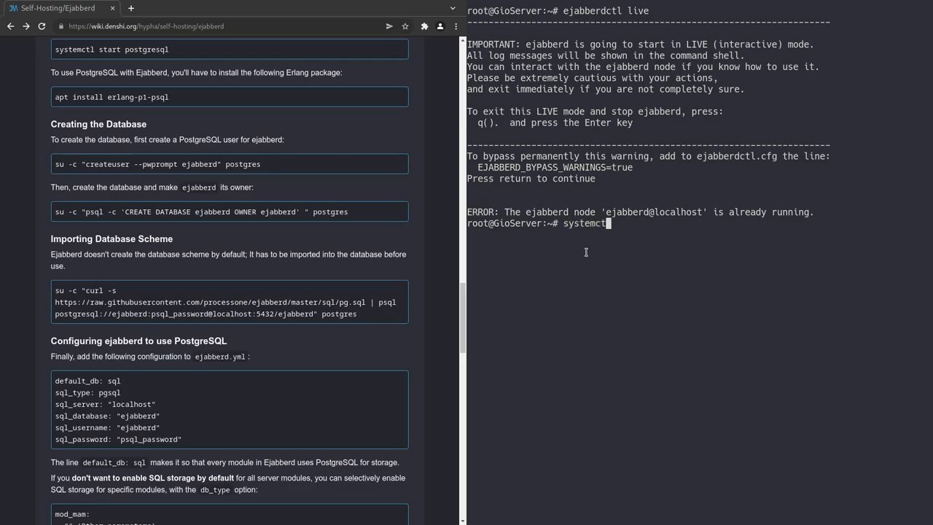
pyautogui.write('sto')
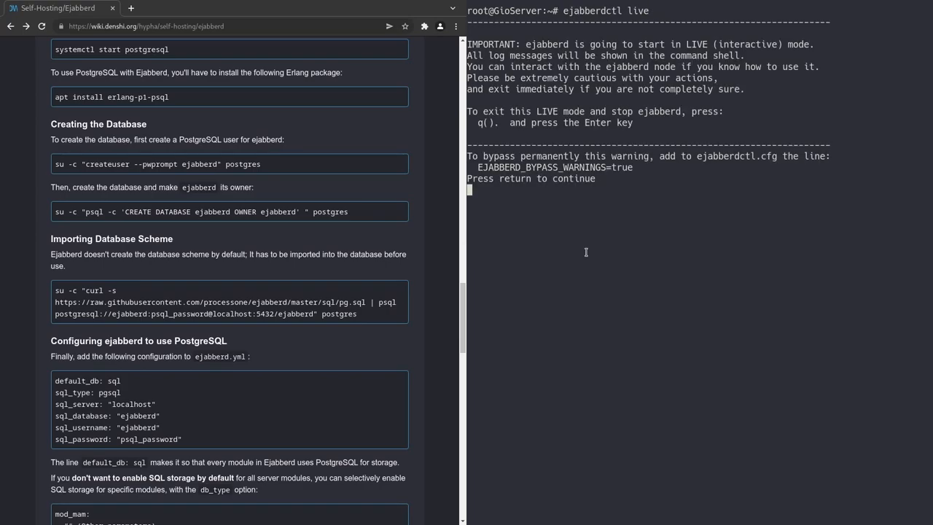
pyautogui.press('Return')
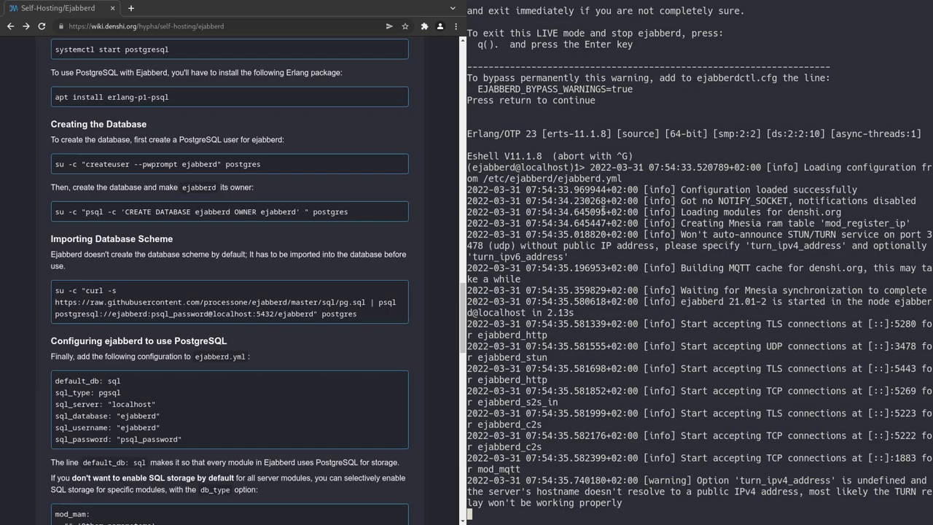
# - Visit denshi.org:5280/admin in a new Chrome tab and focus the admin username and password fields
pyautogui.click(237, 8)
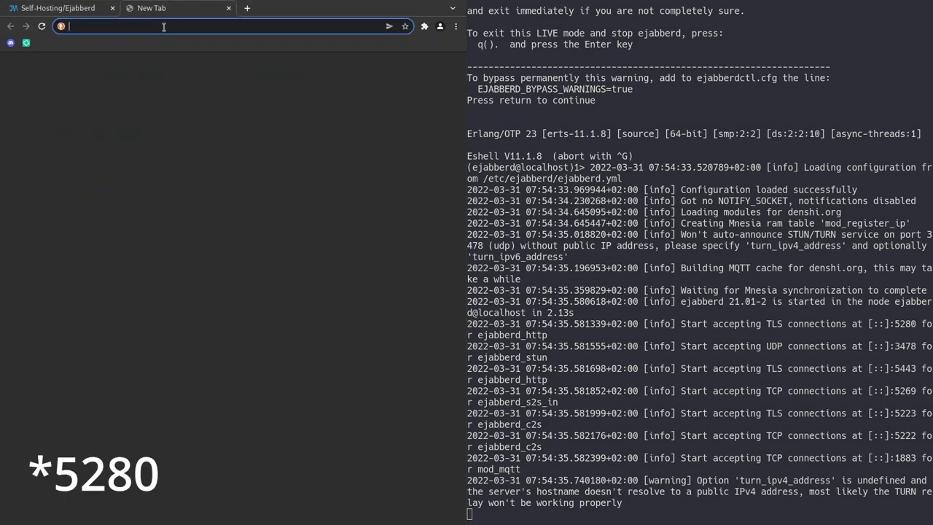
pyautogui.write('denshi.org')
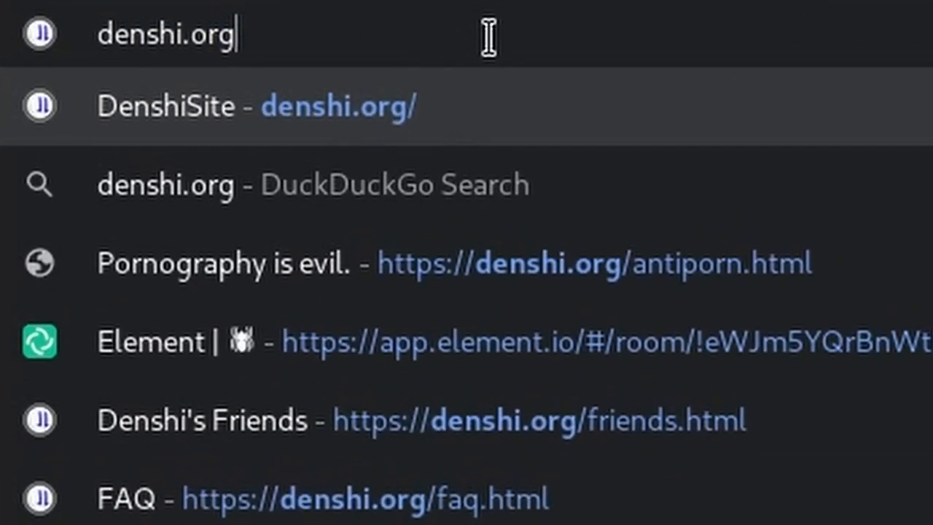
pyautogui.write(':62')
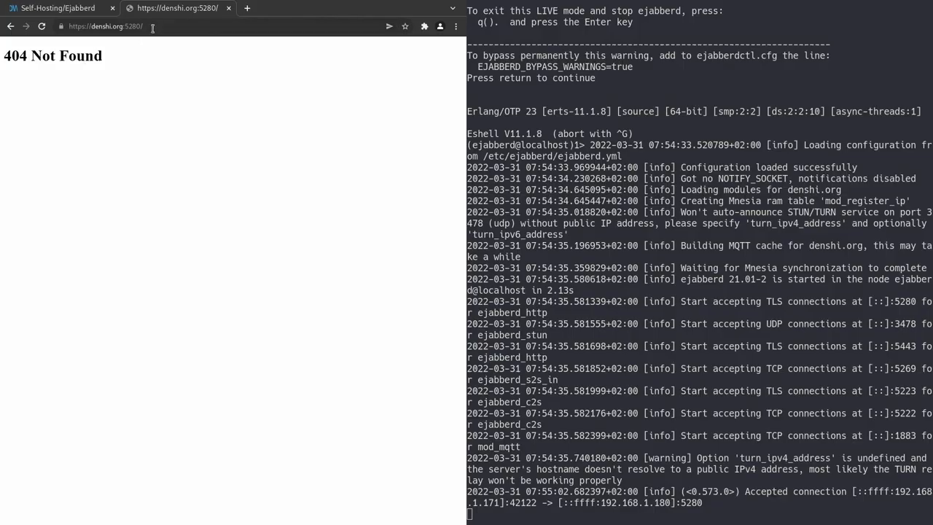
pyautogui.click(183, 27)
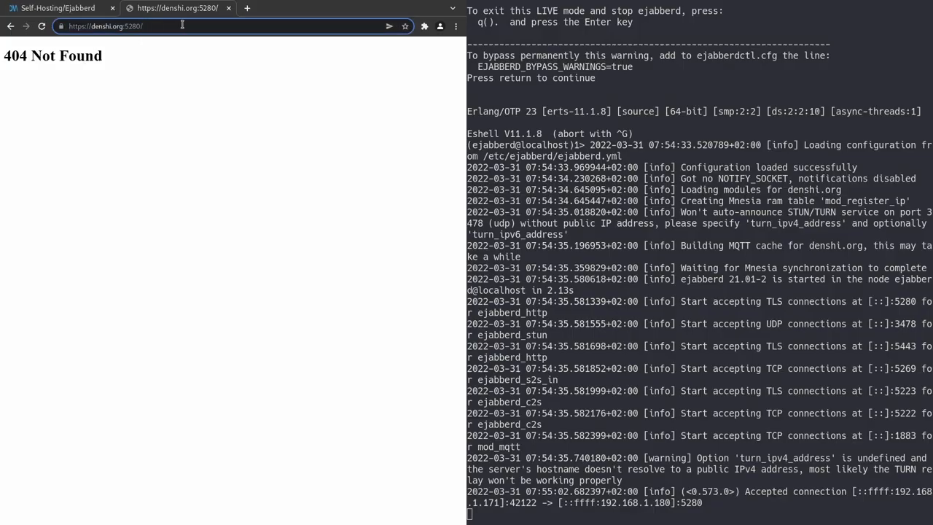
pyautogui.write('admin/')
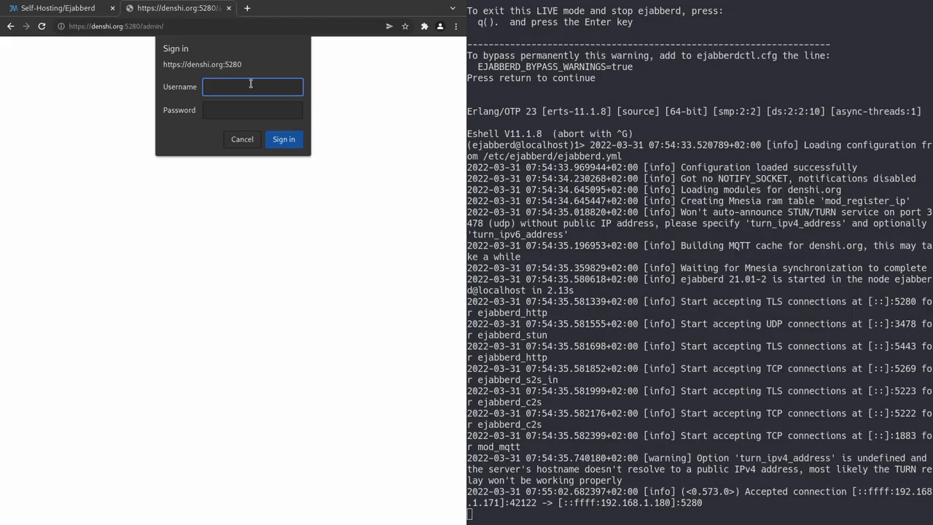
pyautogui.click(252, 110)
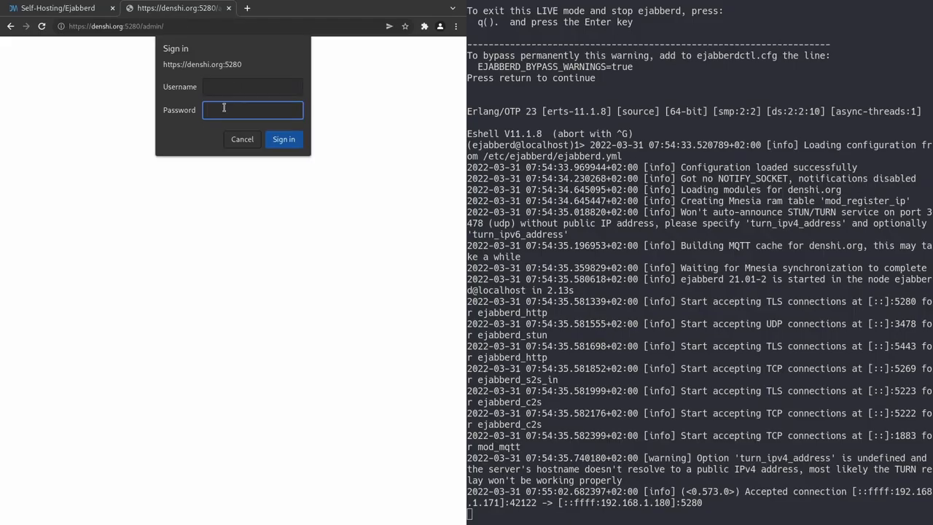
pyautogui.click(252, 86)
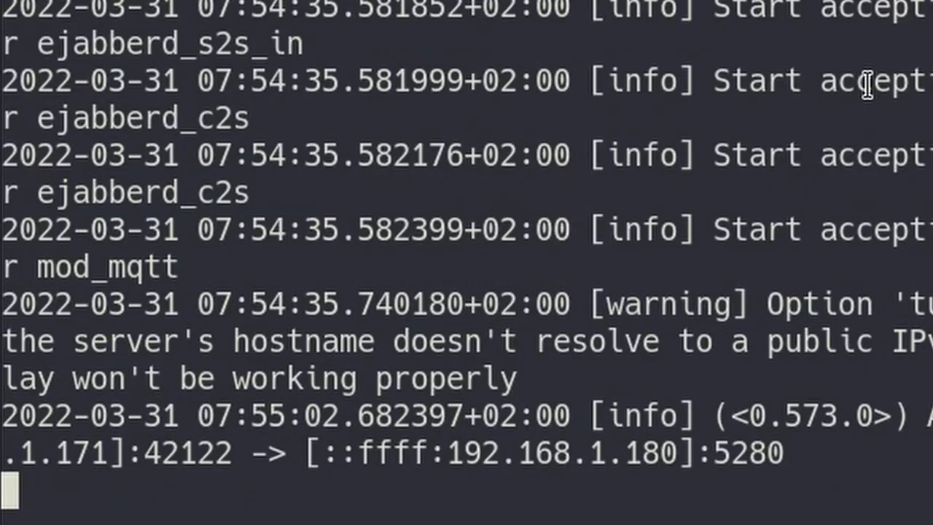
# - Exit the live console with q(). and scroll ejabberd.yml's hosts, SQL settings and listeners
pyautogui.write('q().')
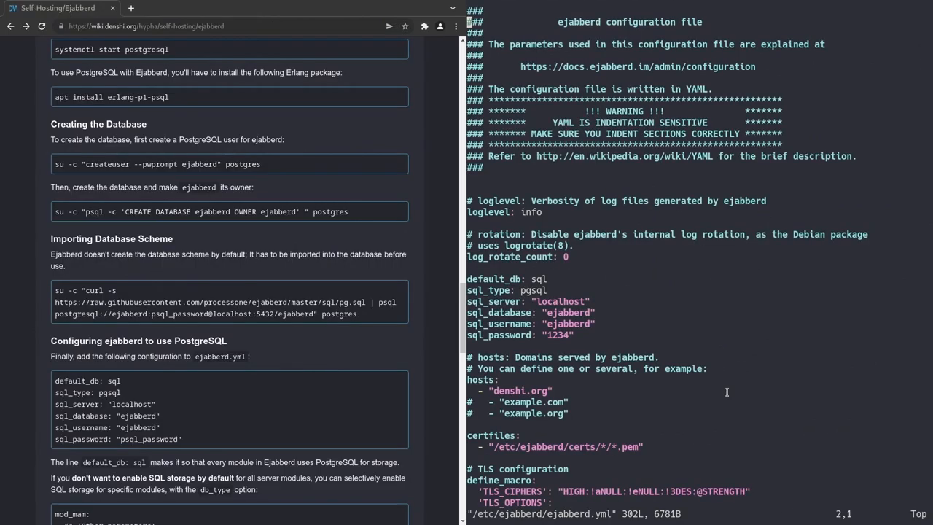
pyautogui.scroll(-3)
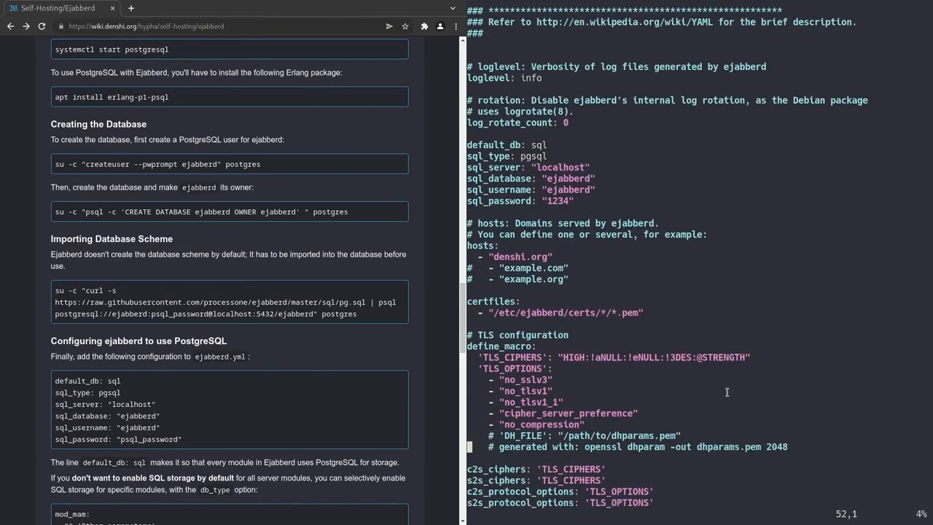
pyautogui.scroll(-3)
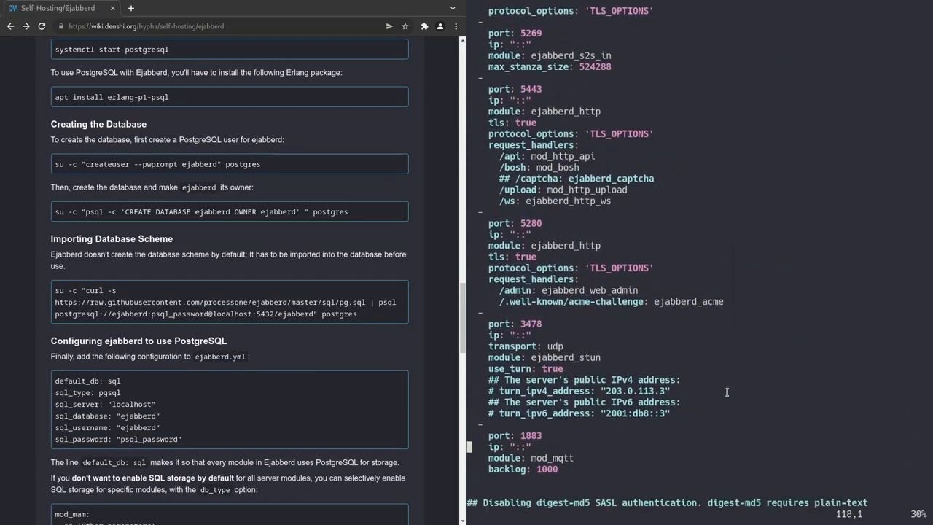
pyautogui.scroll(-3)
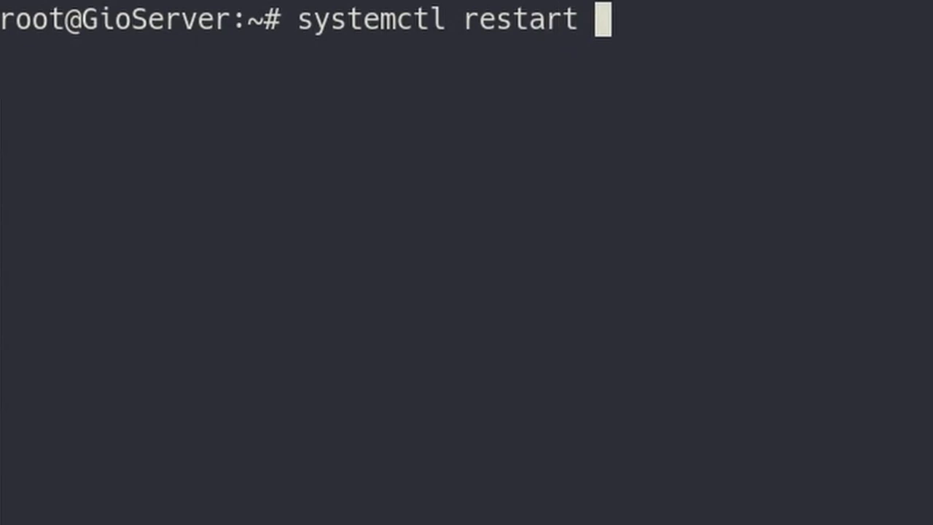
pyautogui.write('ejabberd')
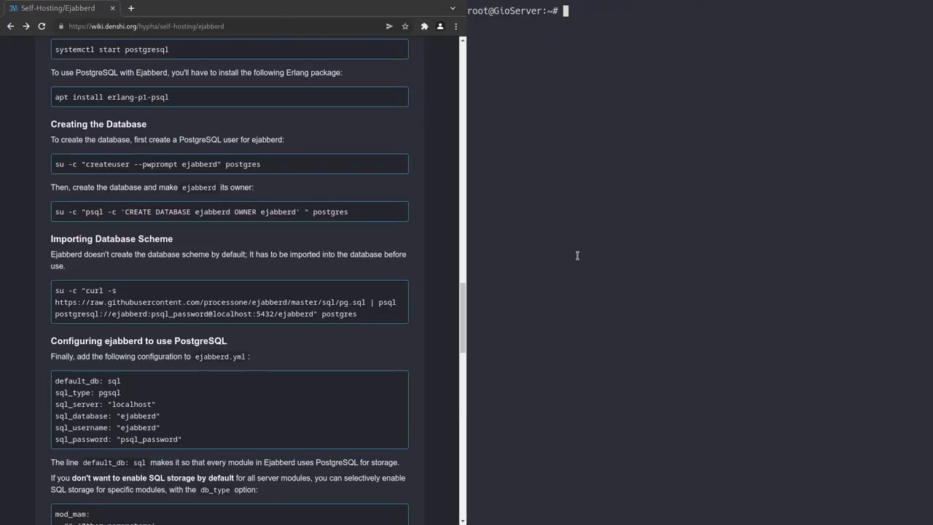
pyautogui.write('ejabberdctl')
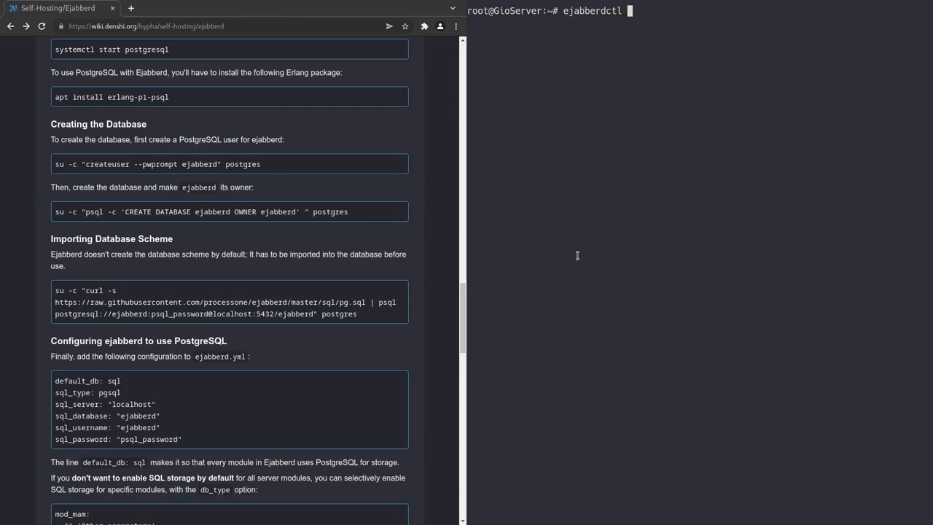
pyautogui.write('register alex denshi')
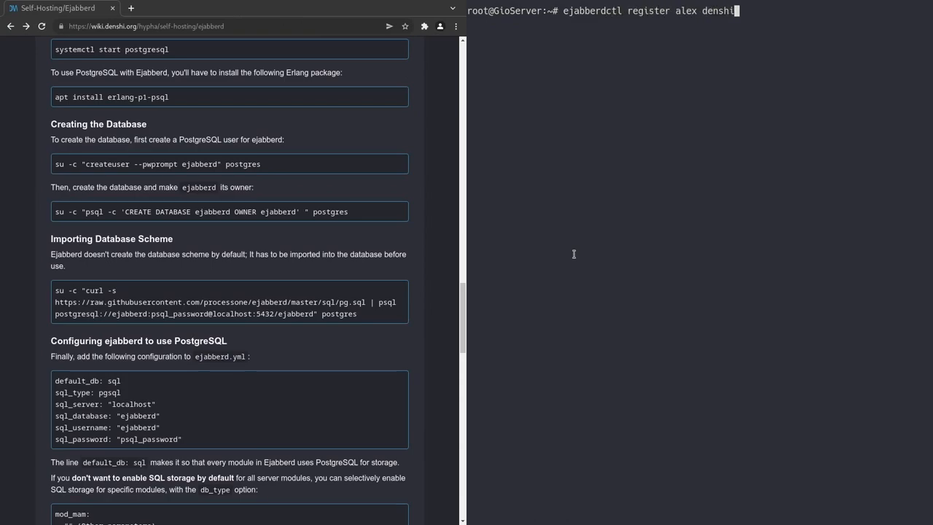
pyautogui.write('.org')
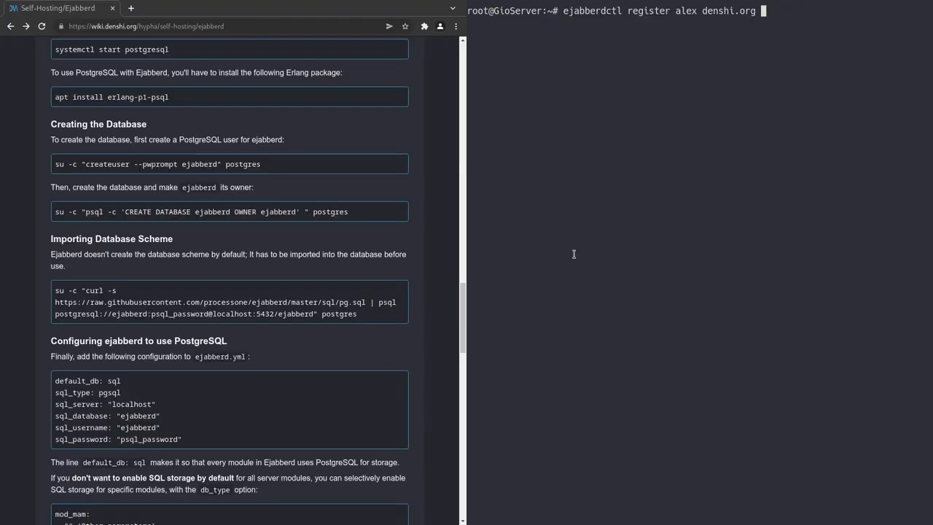
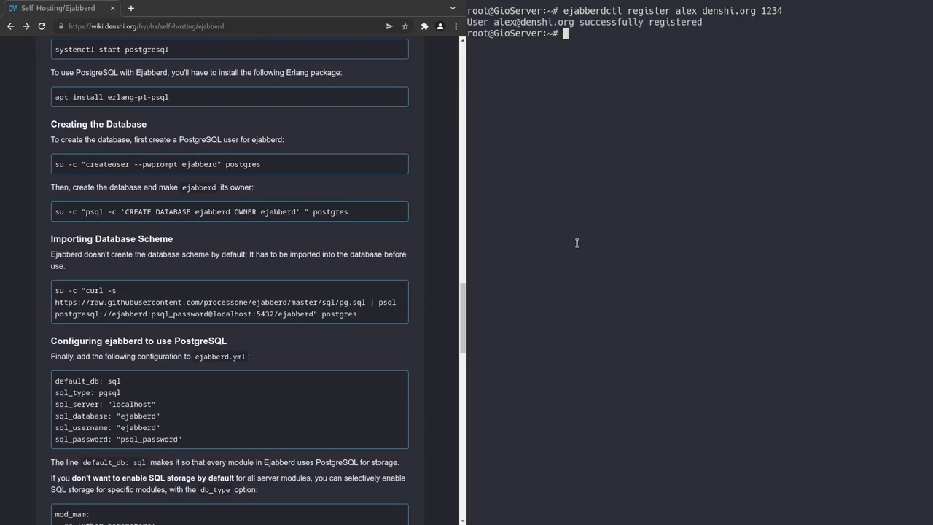
pyautogui.doubleClick(533, 22)
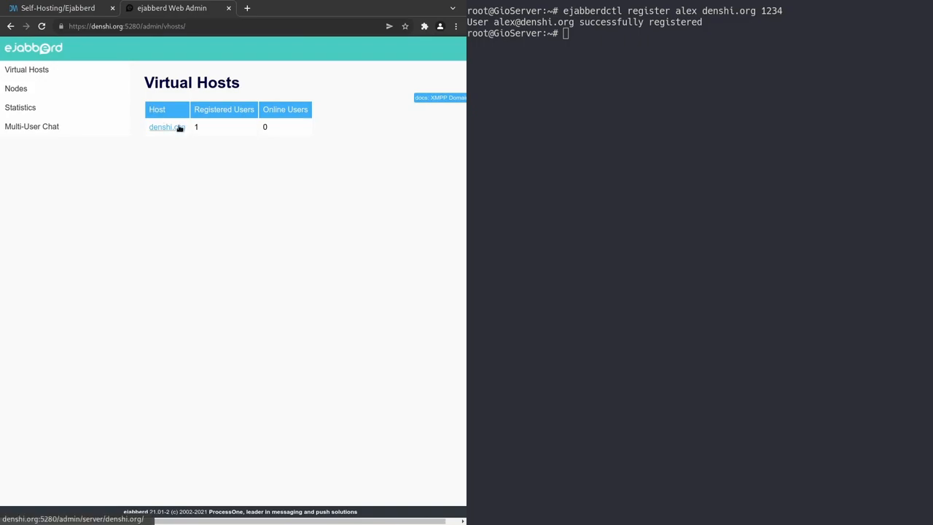
pyautogui.click(164, 127)
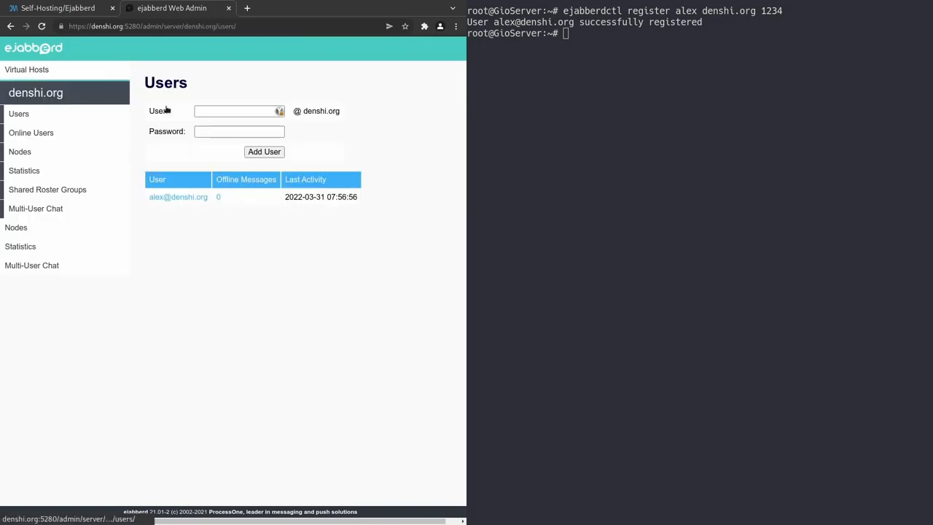
pyautogui.click(31, 133)
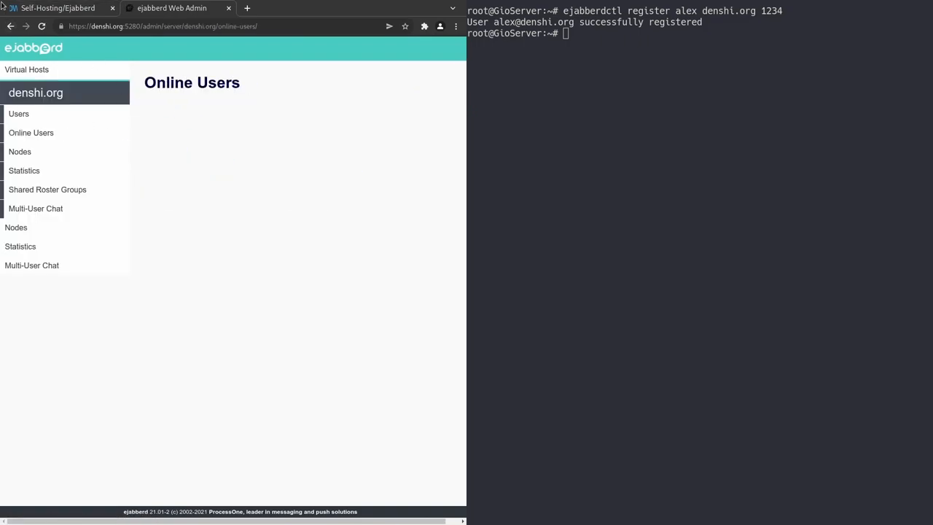
pyautogui.click(18, 114)
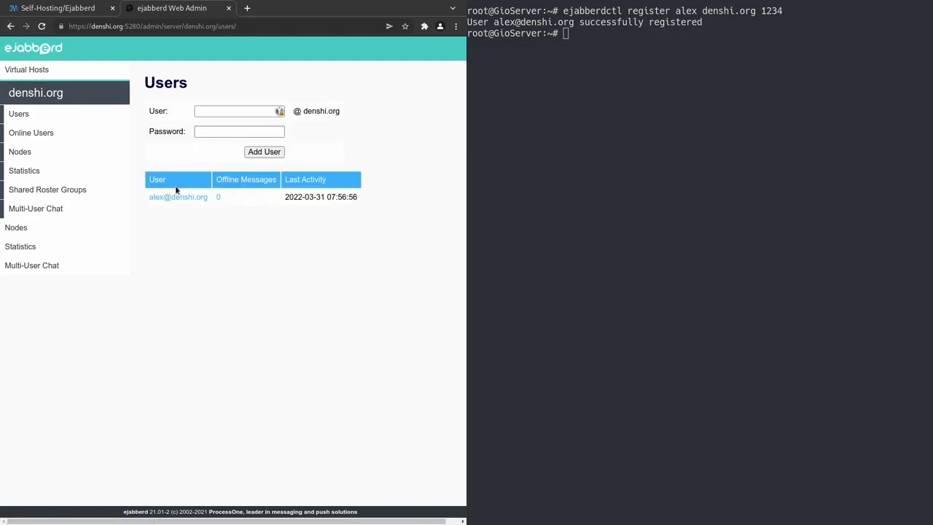
pyautogui.moveTo(115, 106)
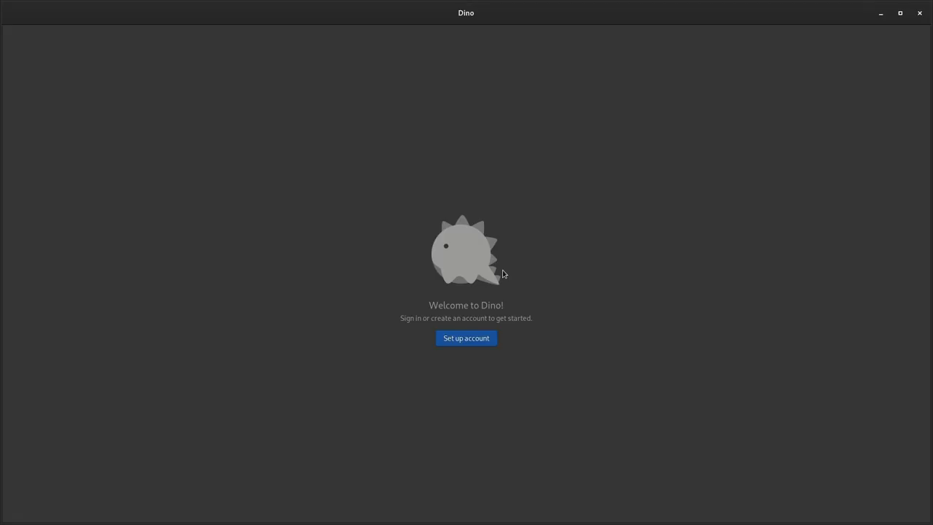
pyautogui.moveTo(500, 19)
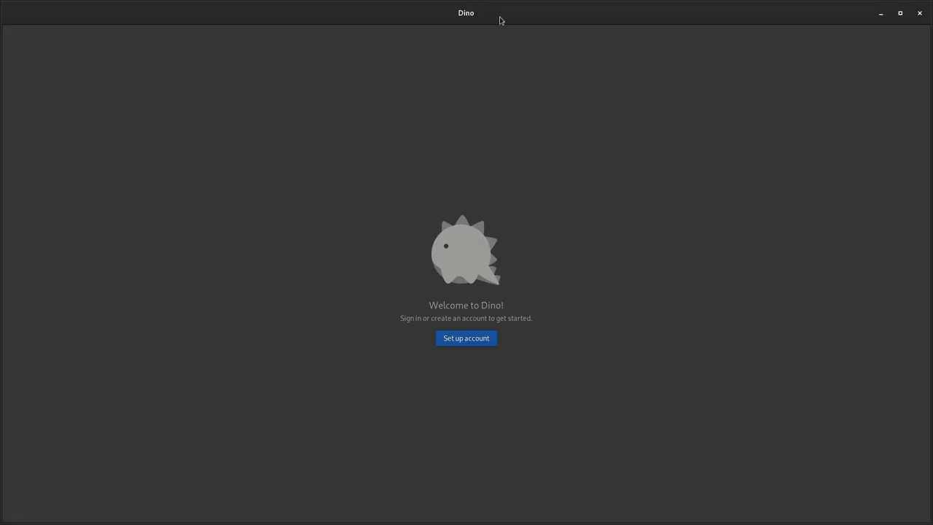
pyautogui.click(466, 337)
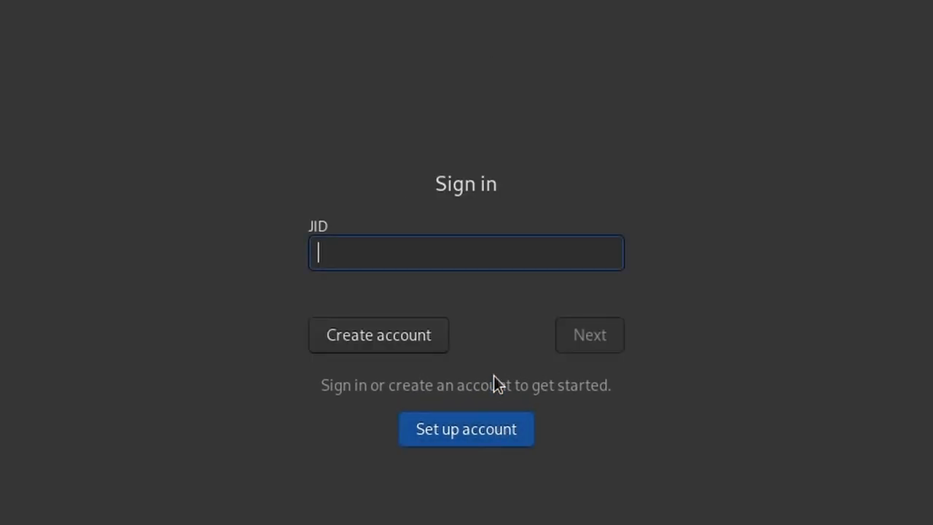
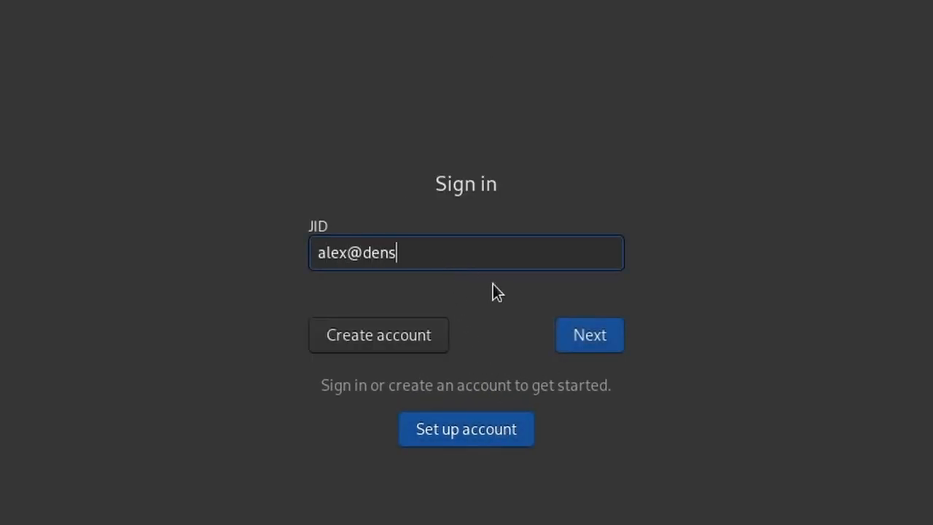
pyautogui.click(589, 335)
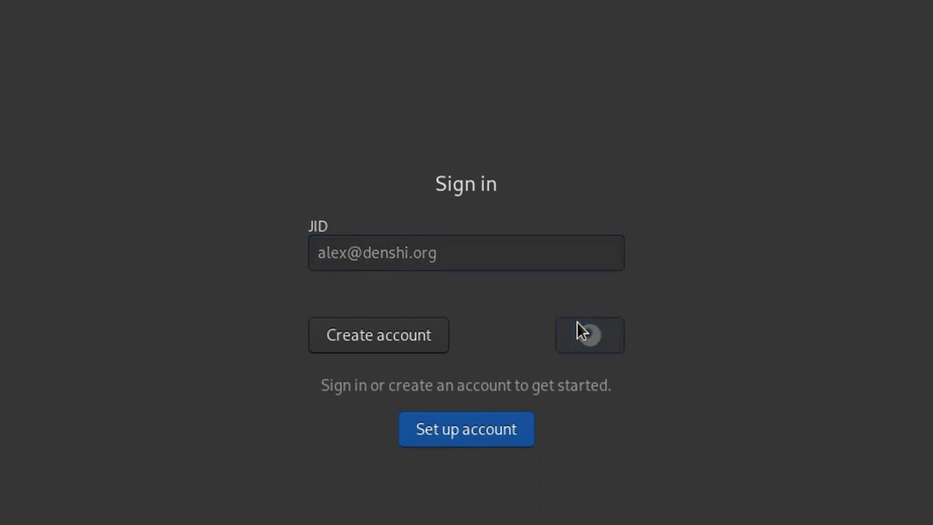
pyautogui.click(590, 335)
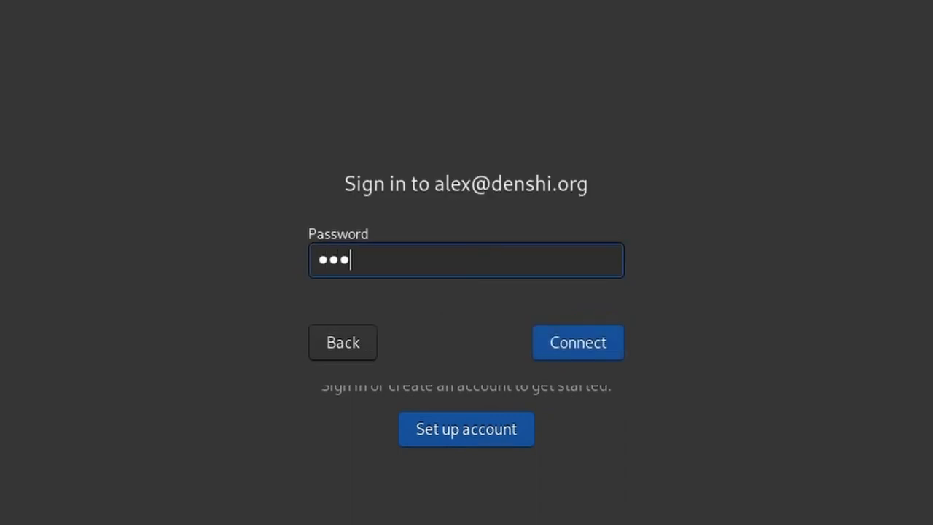
pyautogui.click(577, 342)
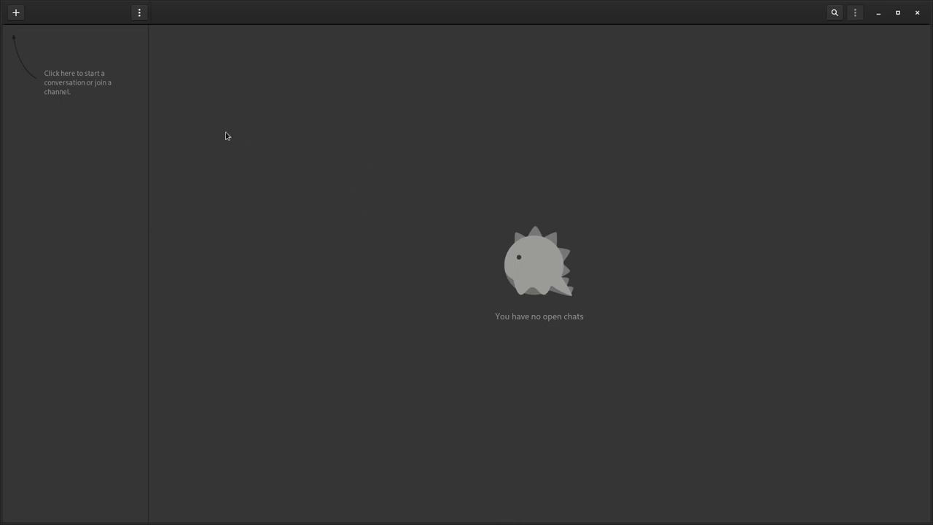
pyautogui.click(15, 12)
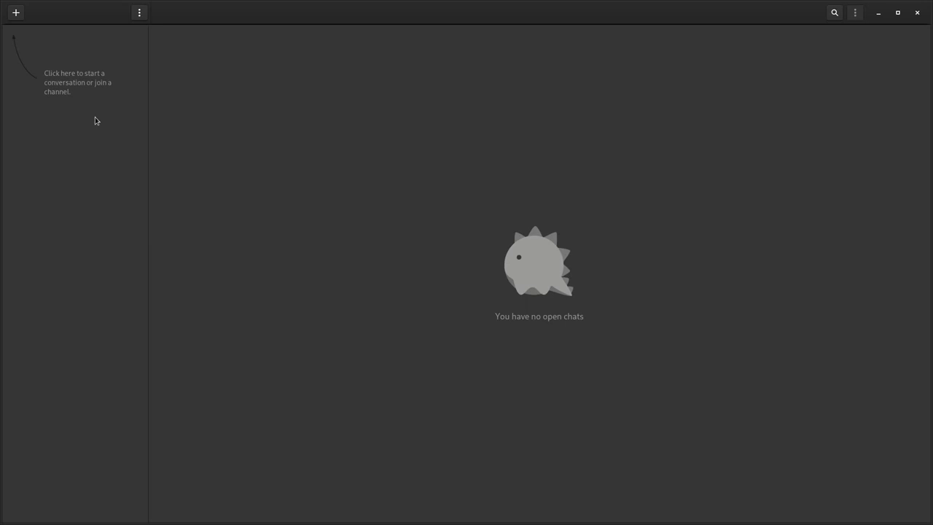
pyautogui.moveTo(318, 183)
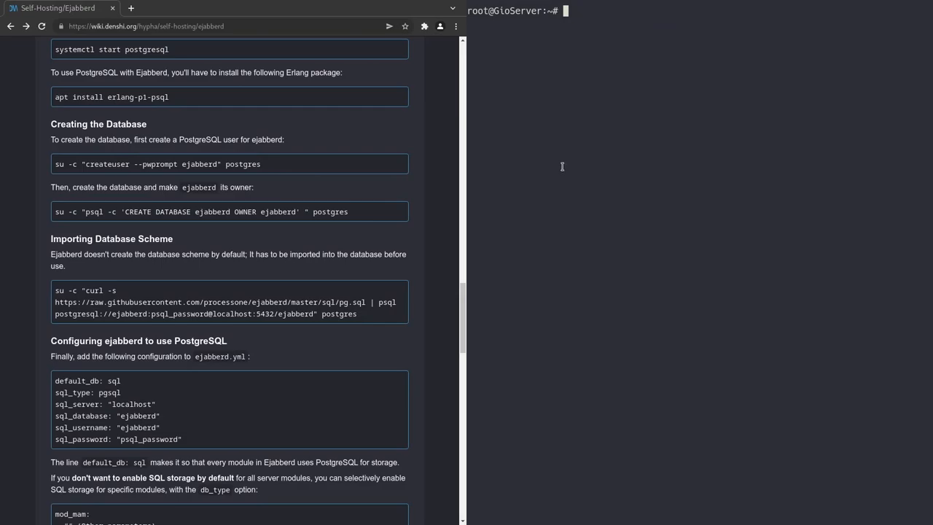
# - Scroll the DenshiWiki ejabberd guide in Chrome up to its introduction and prerequisites
pyautogui.scroll(3)
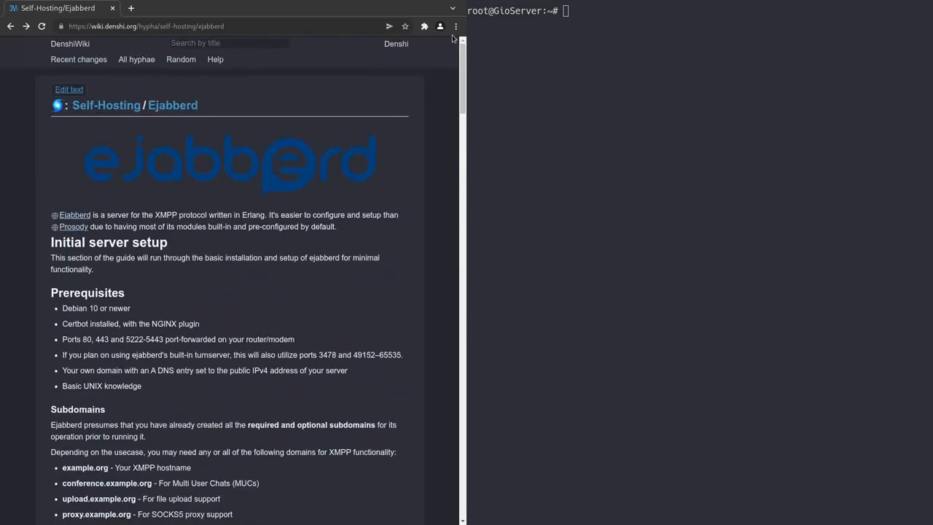
pyautogui.moveTo(394, 102)
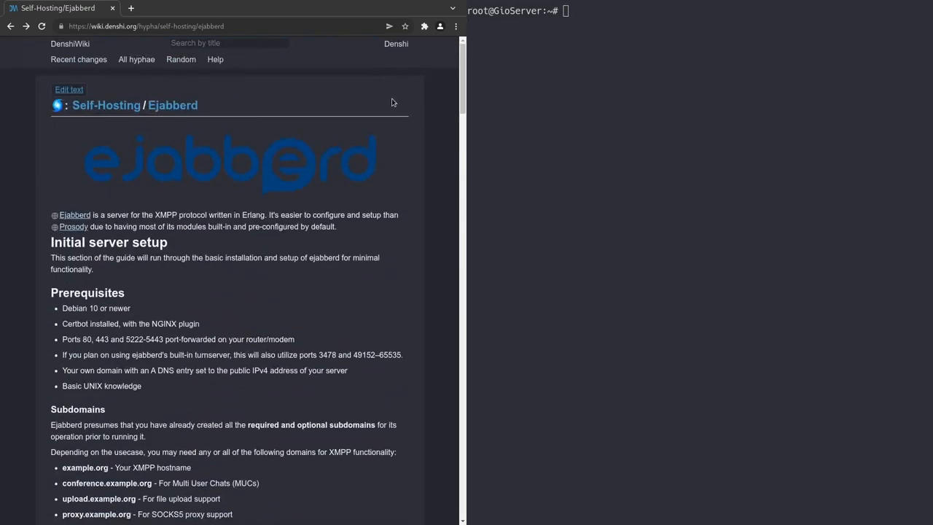